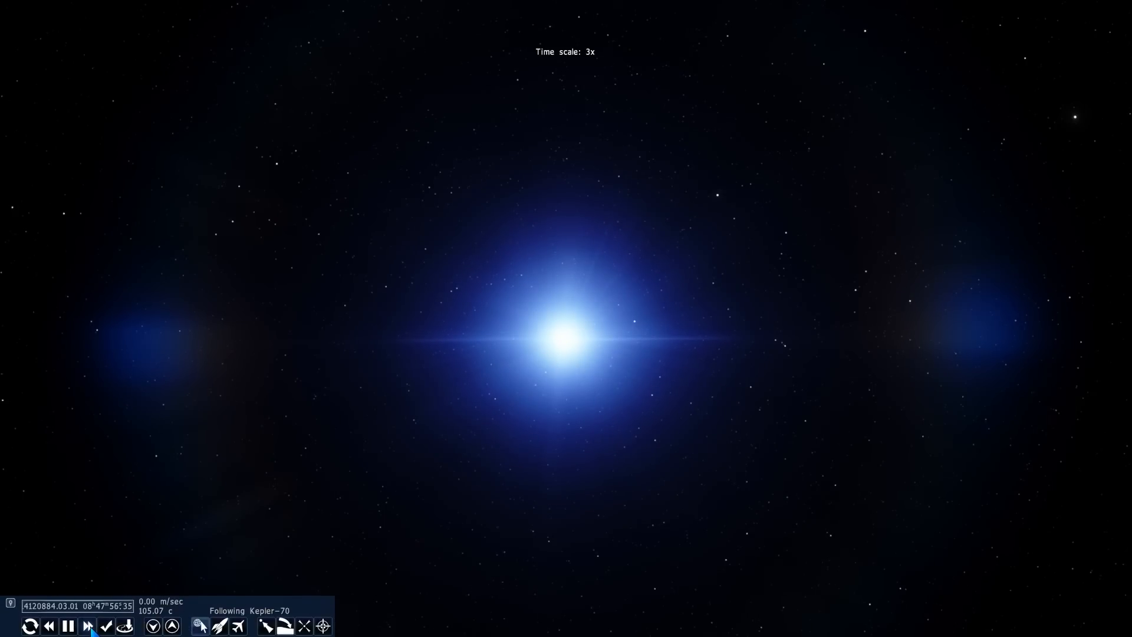
Select Kepler-70 b and fly to it, with its planetary details overlay shown.
click(87, 626)
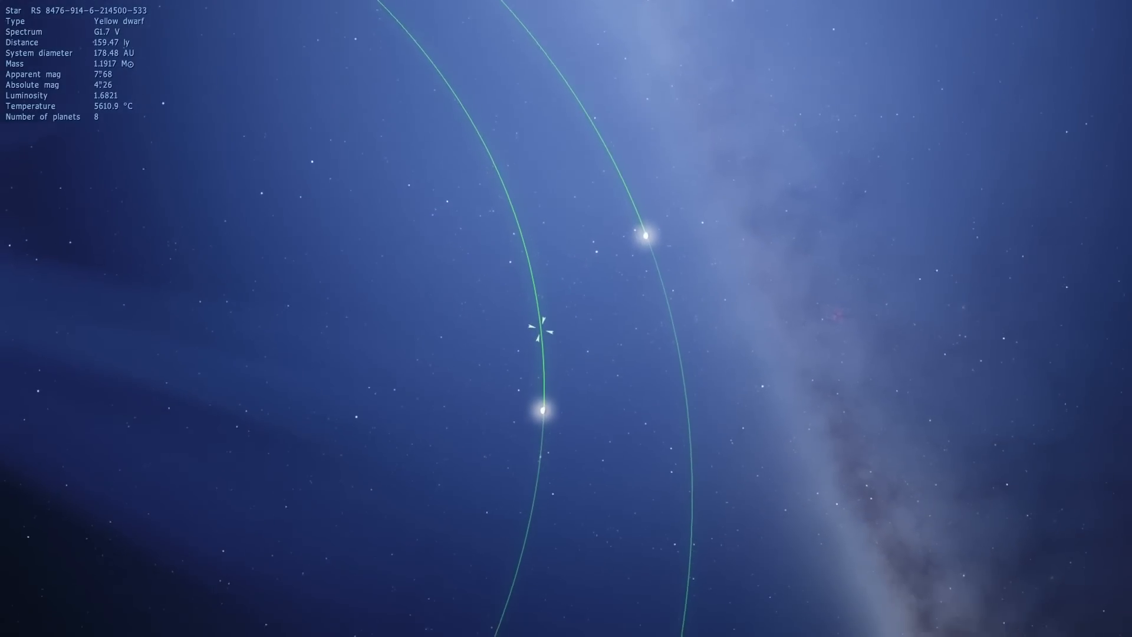
key(space)
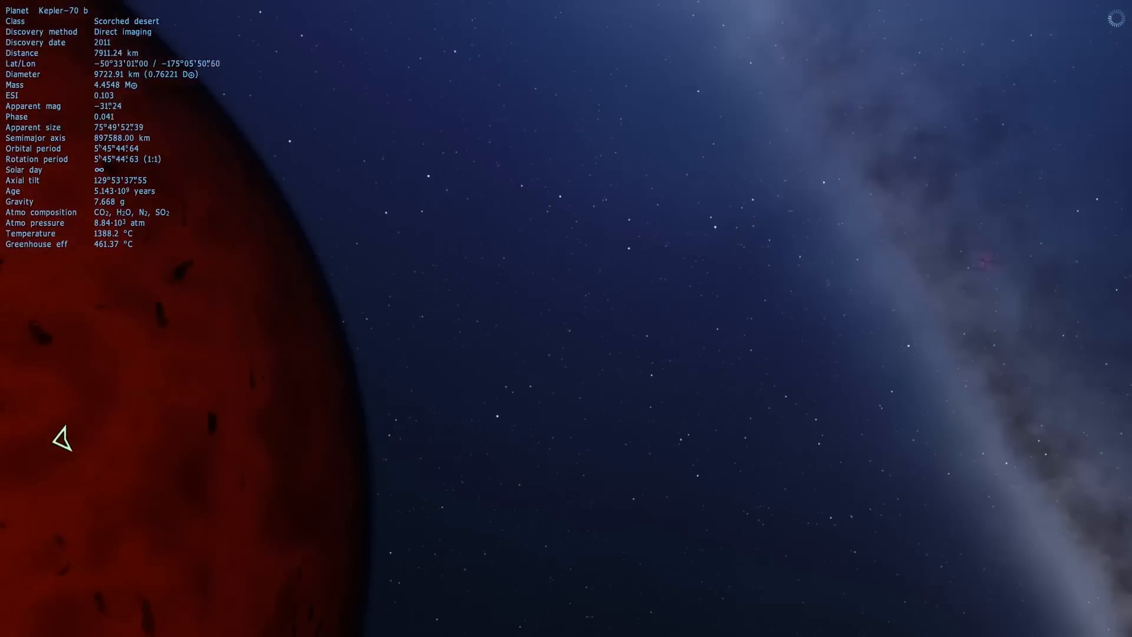
Bring up the blue subdwarf Kepler-70's stellar details while circling Kepler-70 b.
key(space)
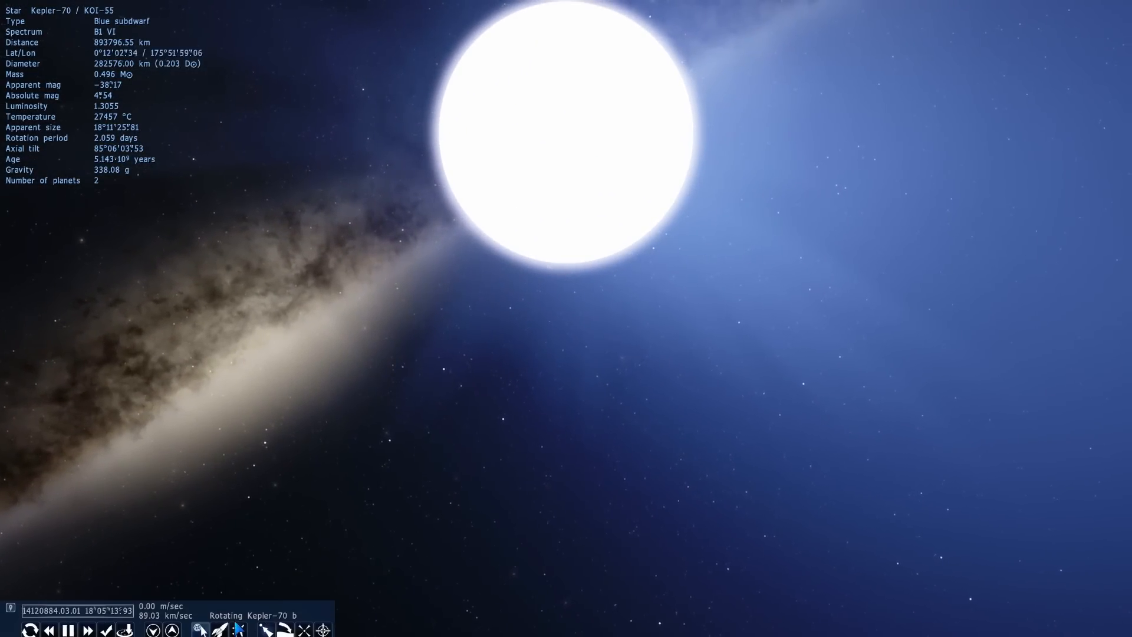
Swing around Kepler-70, skim its glowing surface, then turn toward the small planet.
click(87, 629)
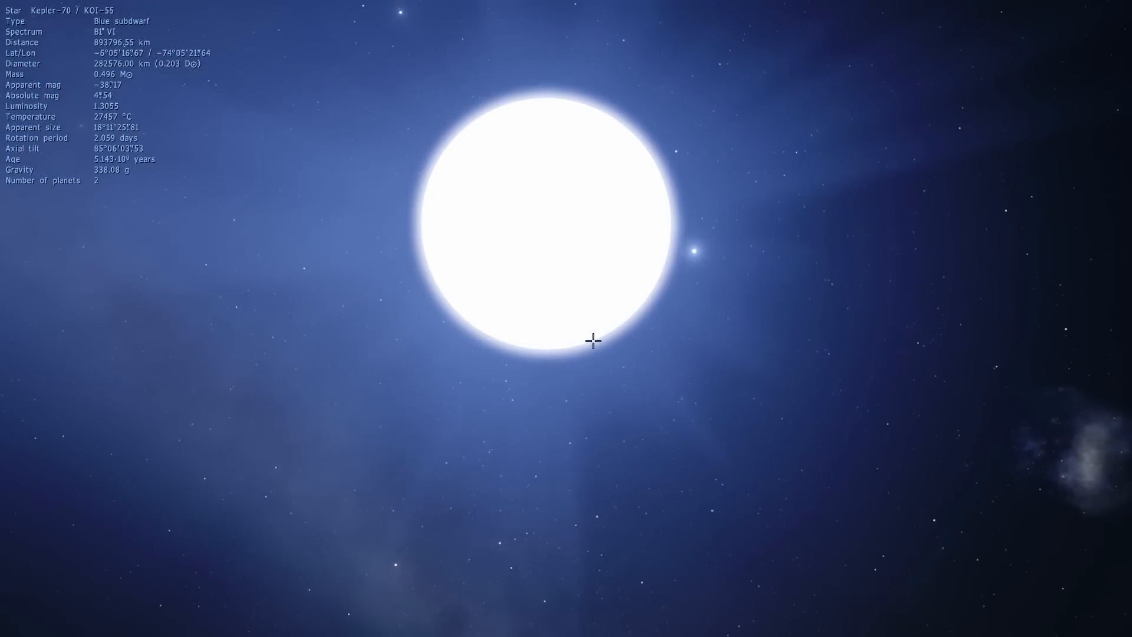
drag(592, 340, 643, 417)
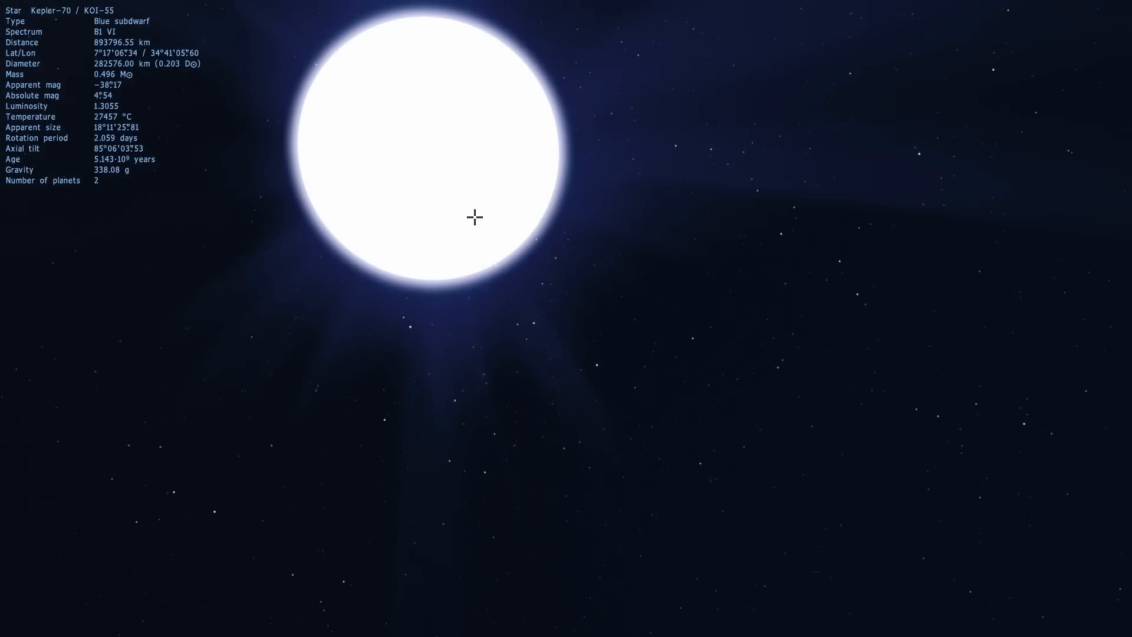
drag(475, 217, 335, 130)
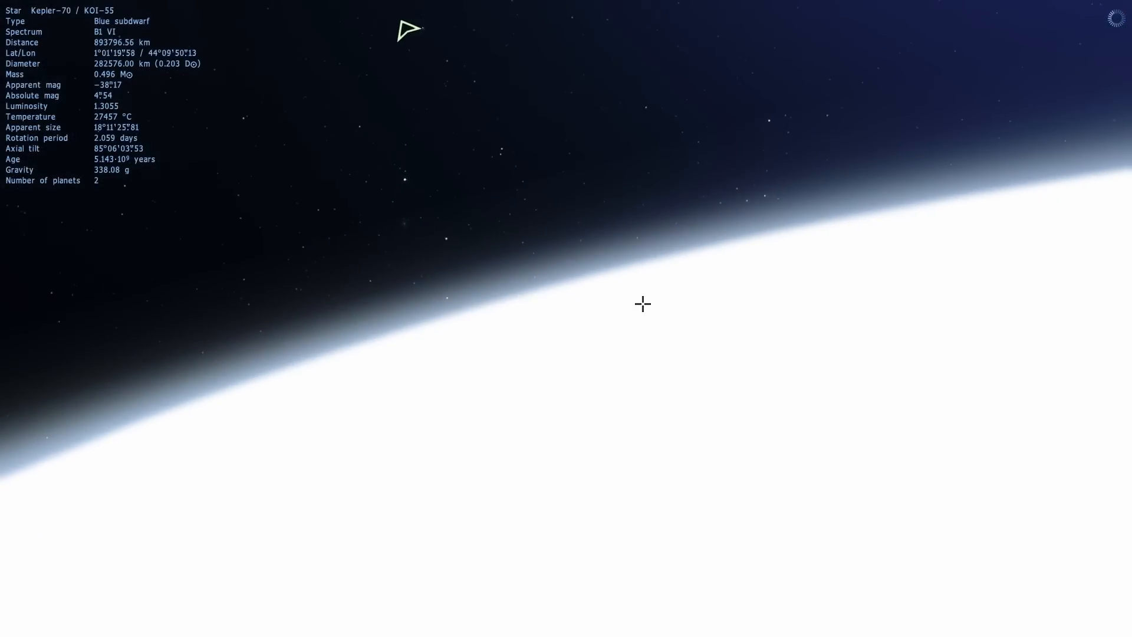
drag(643, 305, 624, 226)
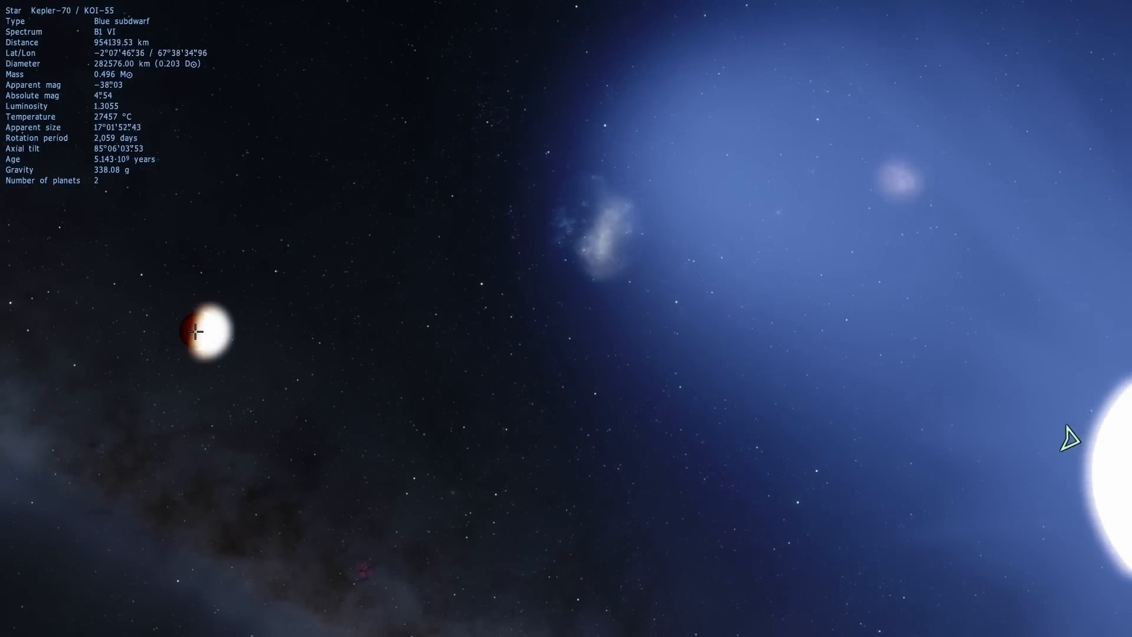
click(206, 332)
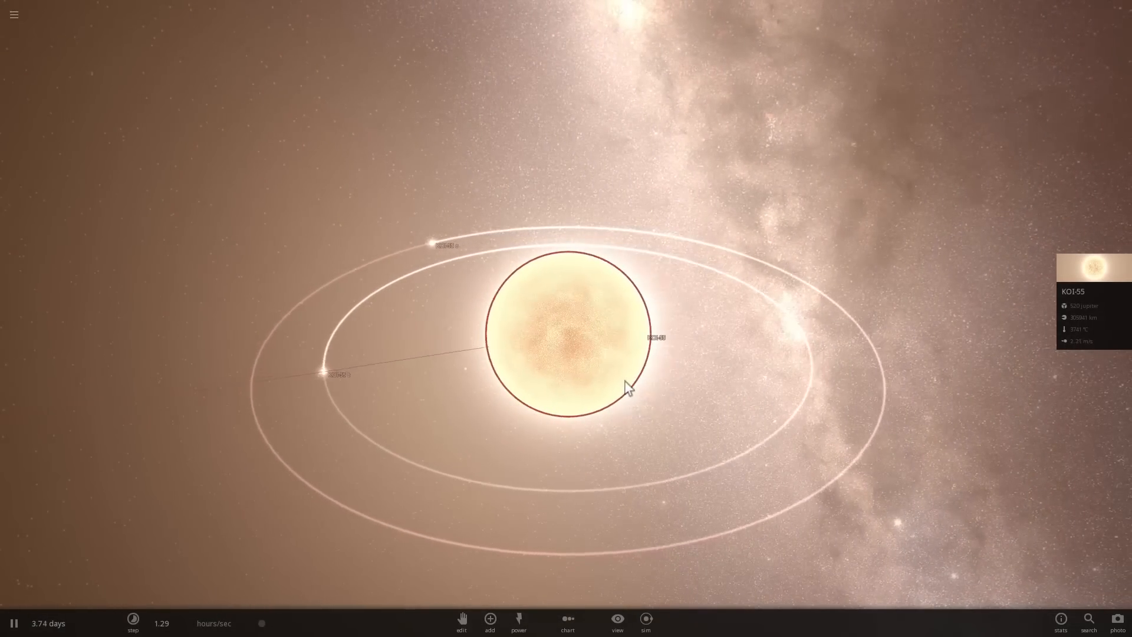
Set planet KOI-55 b's Surface Temperature to 5732 in its Temperature properties.
click(501, 454)
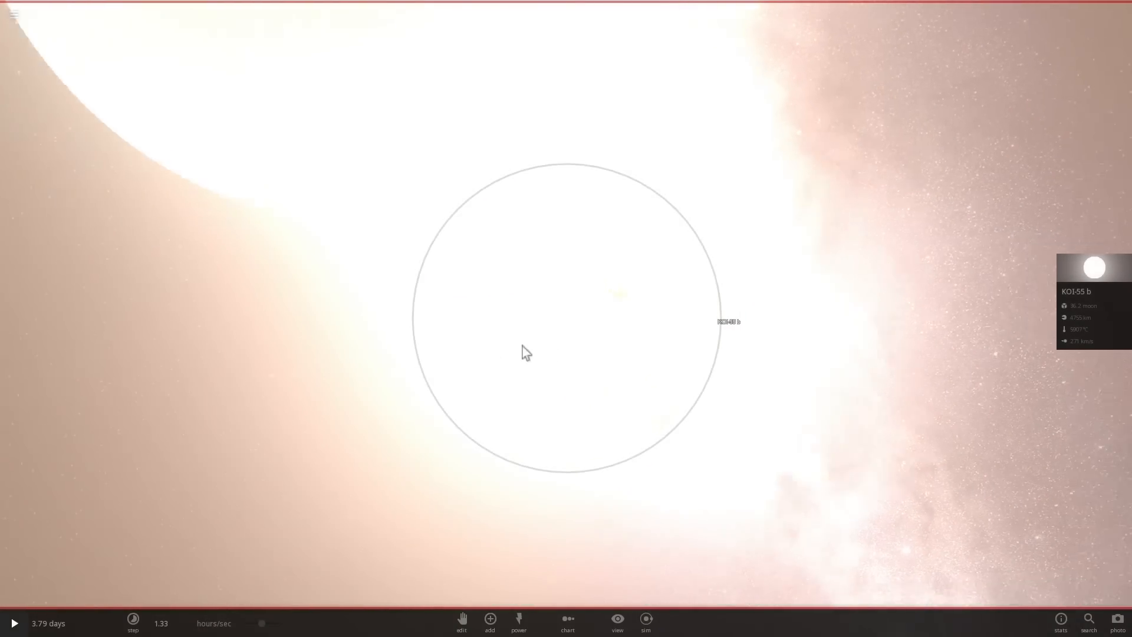
click(13, 623)
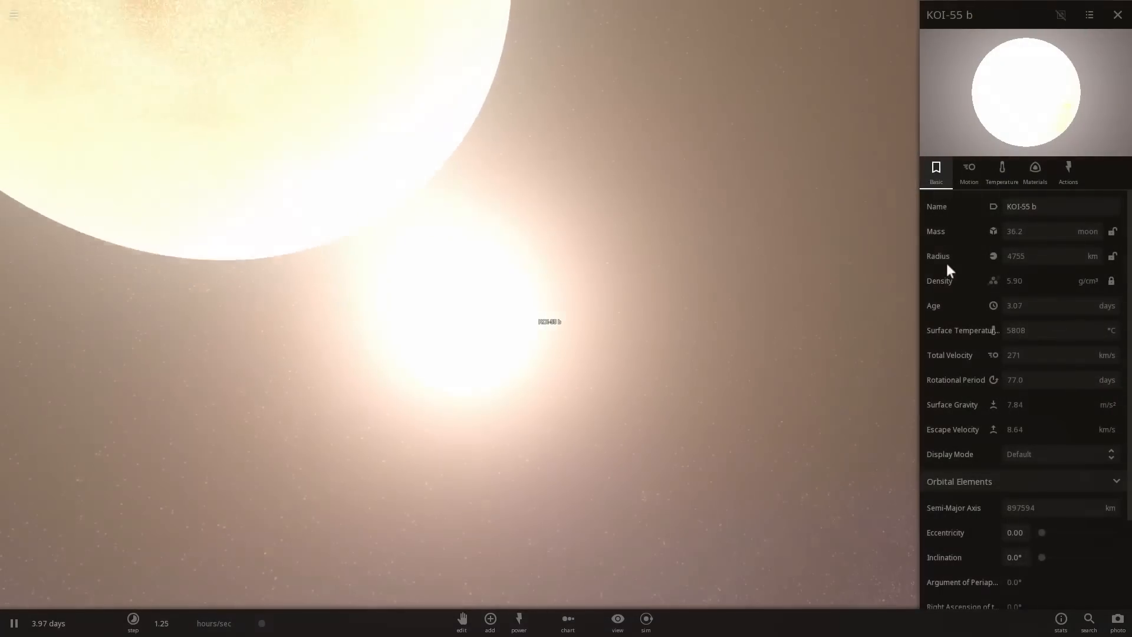
click(1001, 172)
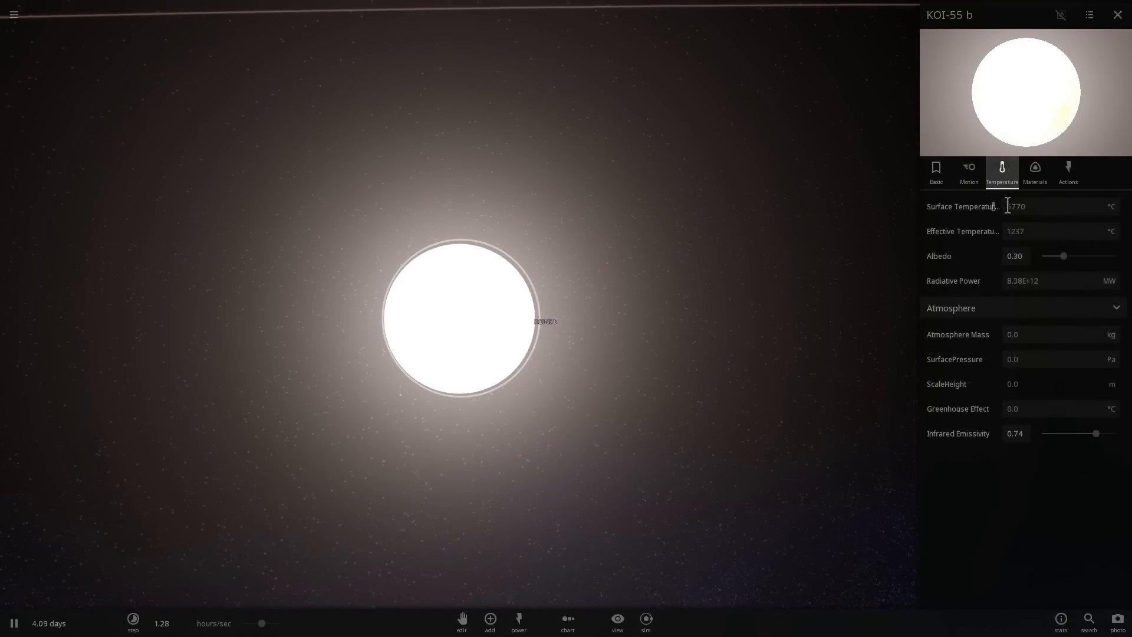
text(5732)
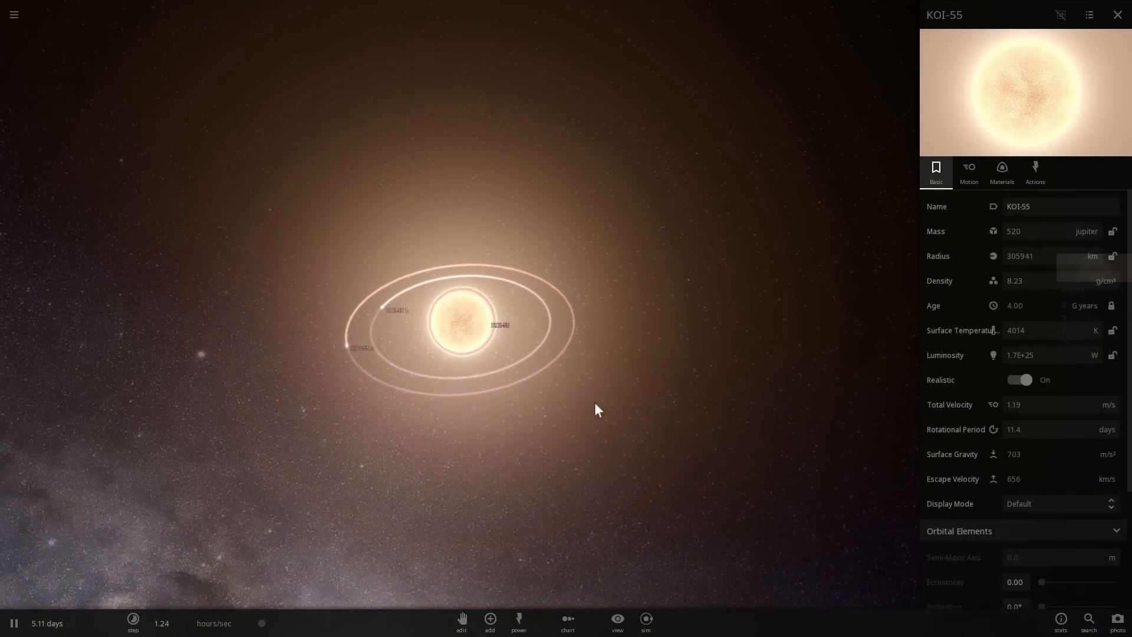
Select the star Kepler 70 to show its Basic properties panel.
click(491, 333)
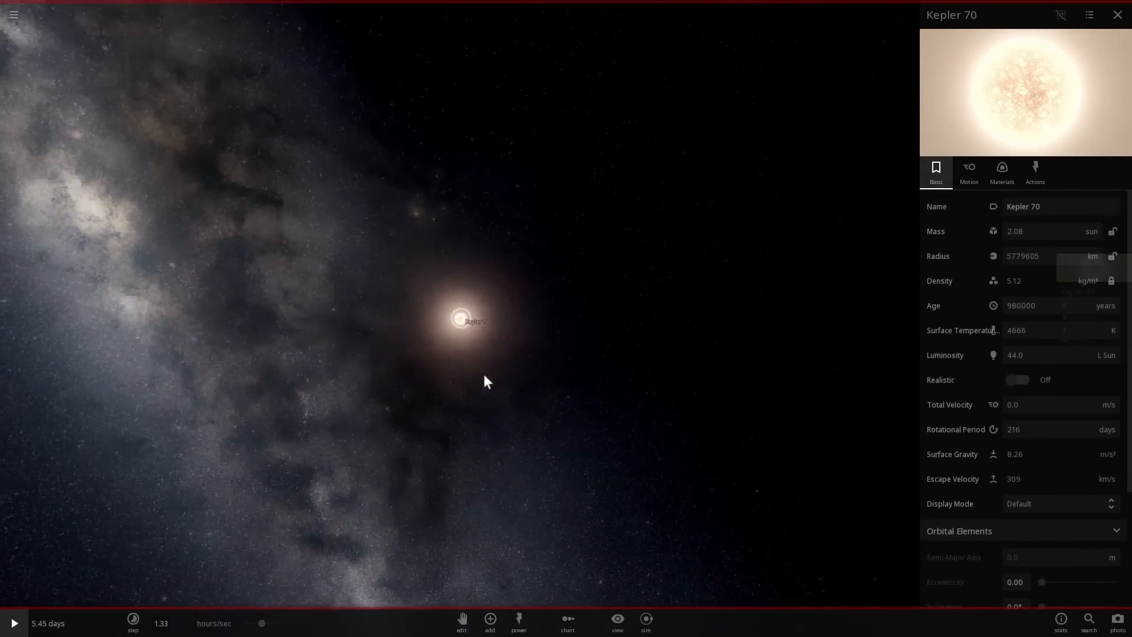
Place Kepler 70c in orbit, raise simulation speed to 23.3 hours/sec, and select Kepler 70.
click(368, 390)
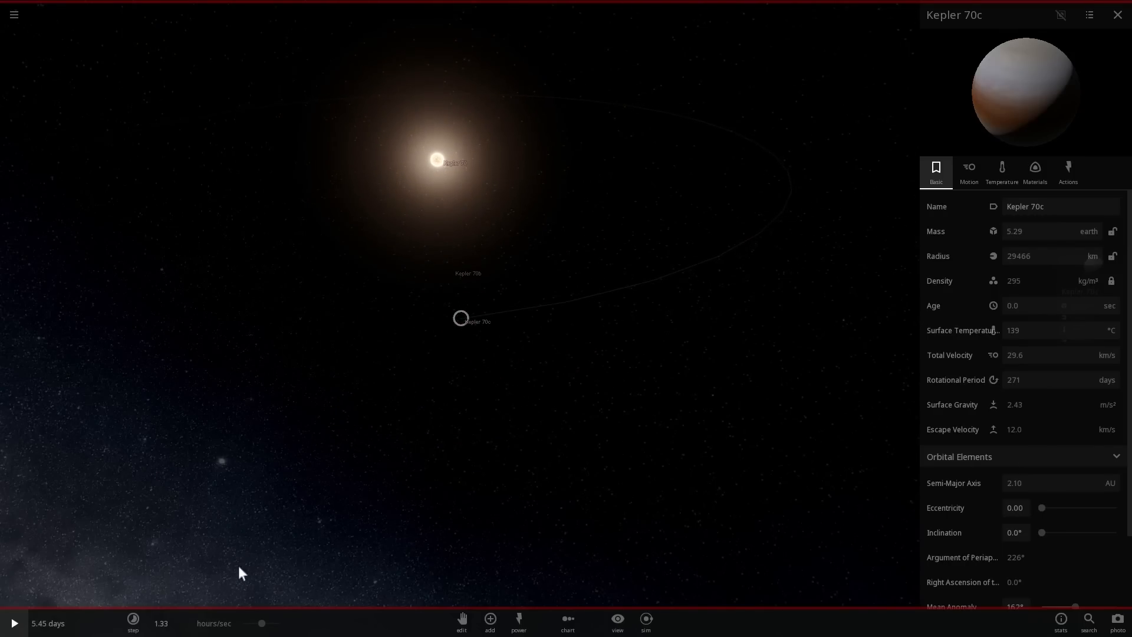
drag(262, 623, 270, 623)
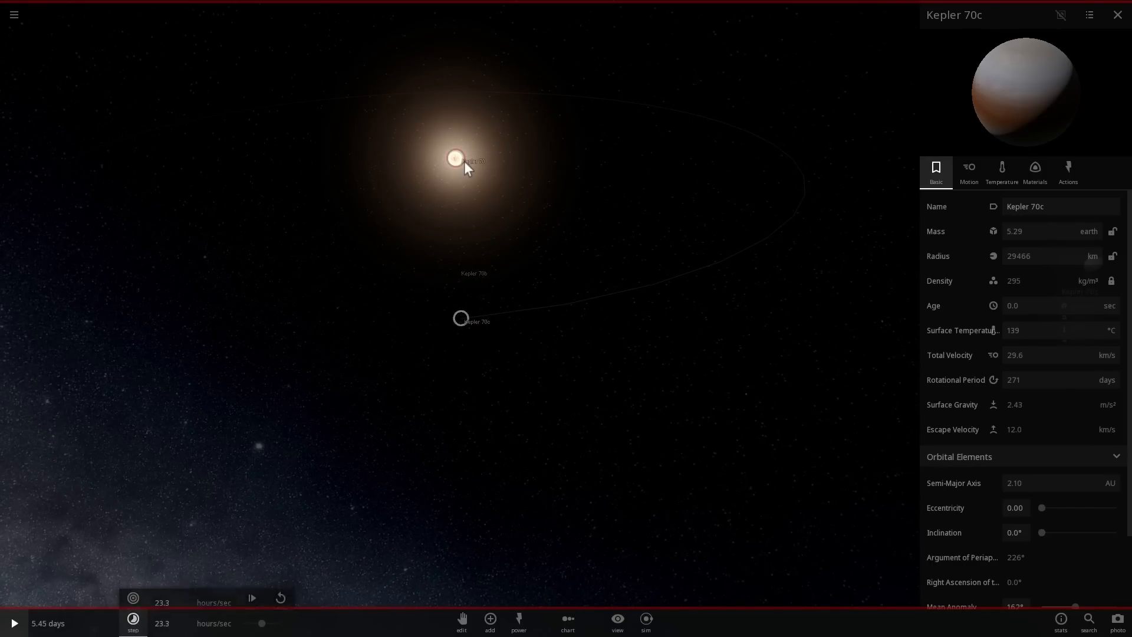
click(455, 158)
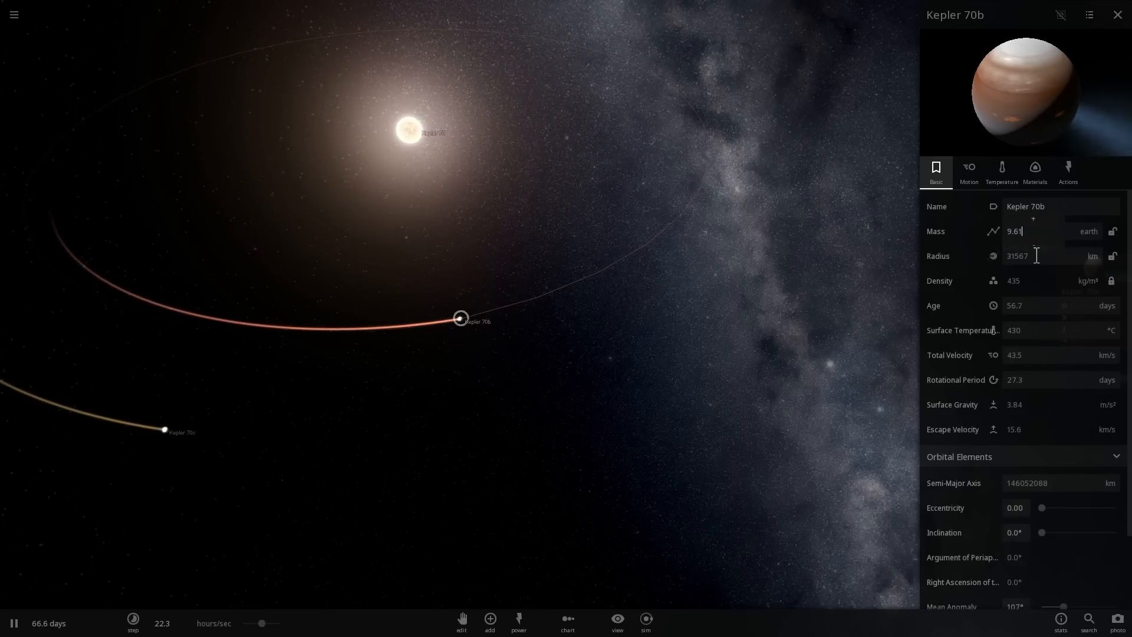
Lower the Semi-Major Axis of Kepler 70b, then Kepler 70c, in the Motion tab.
click(969, 171)
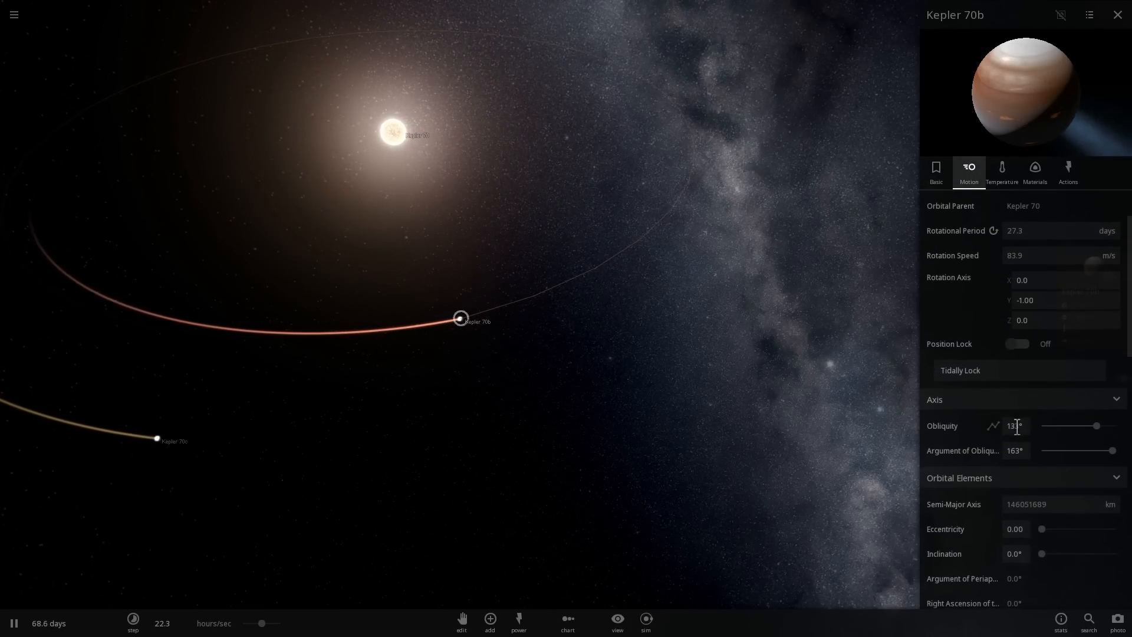
scroll(down, 3)
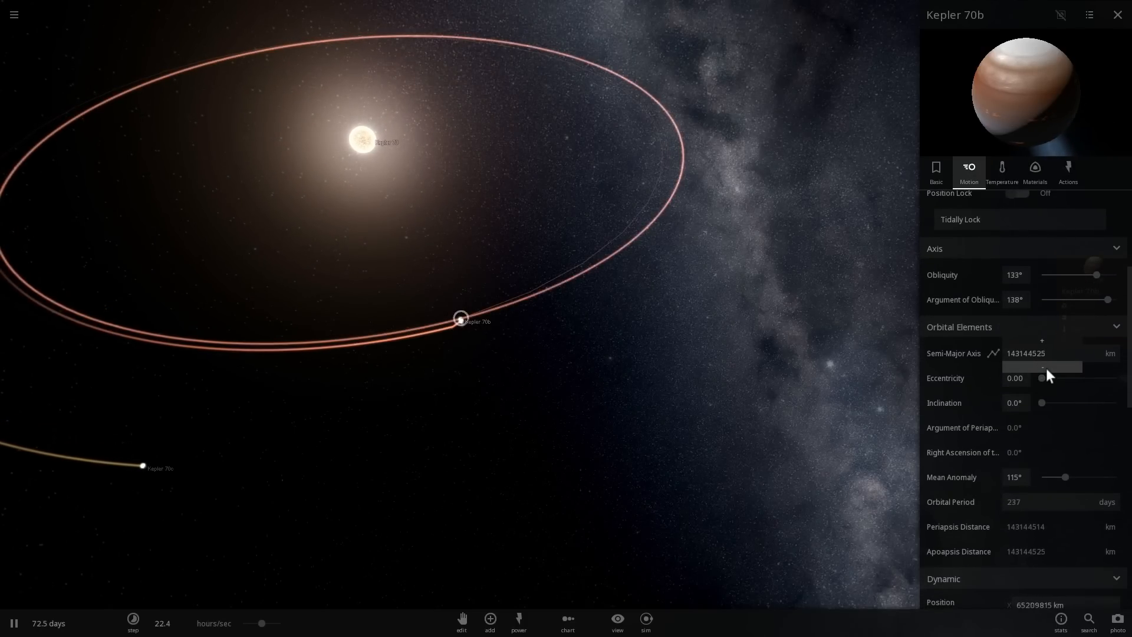
drag(1076, 366, 1040, 367)
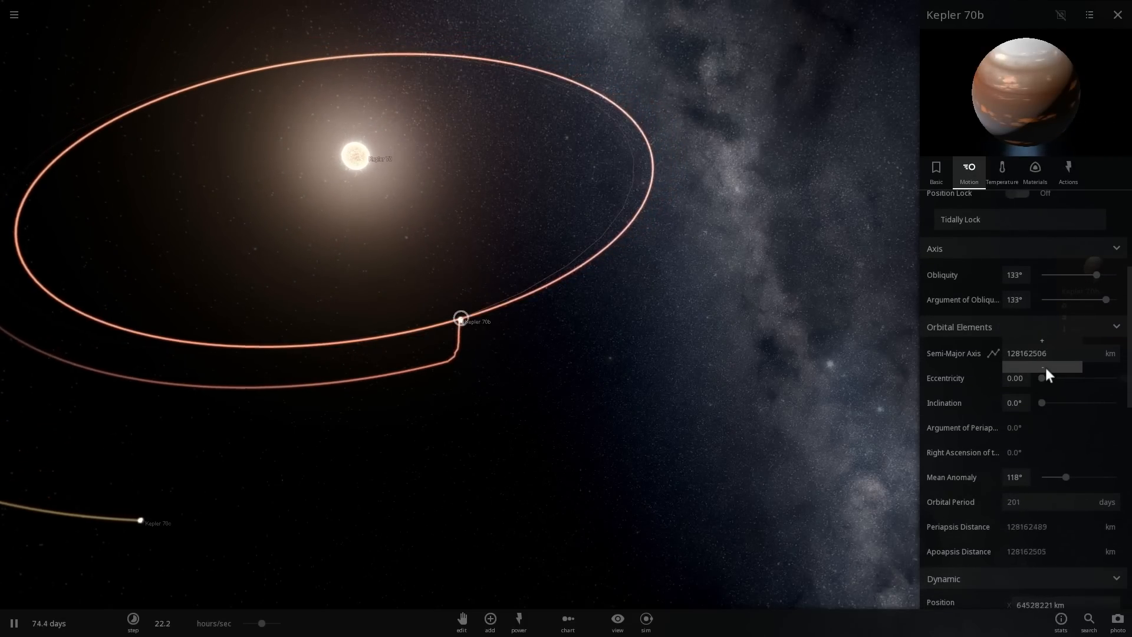
click(136, 553)
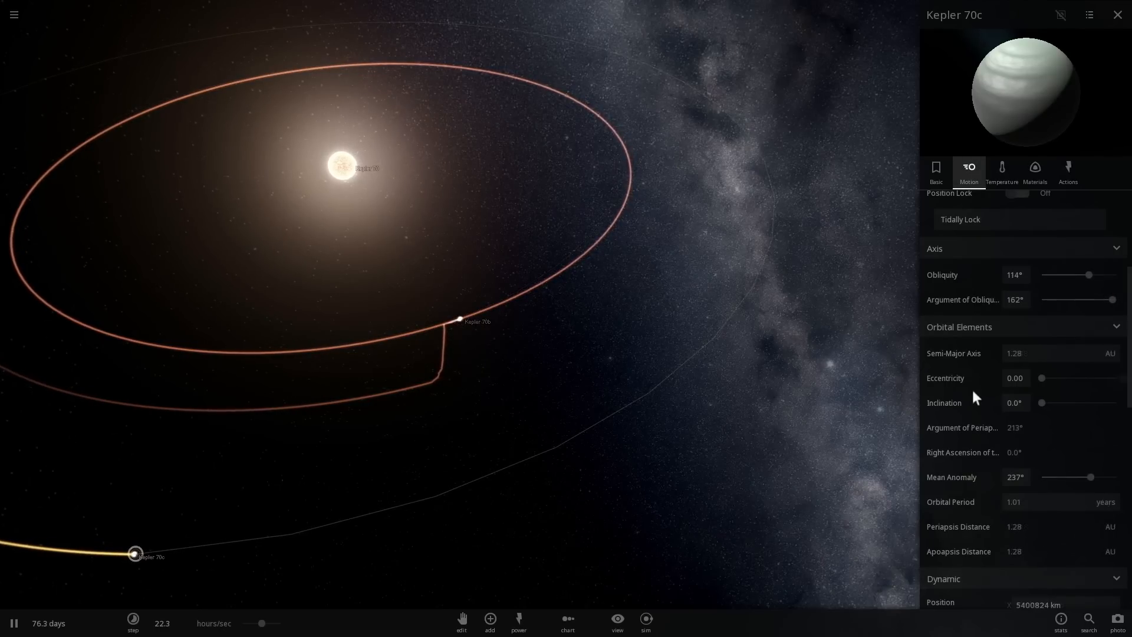
drag(1076, 366, 1040, 367)
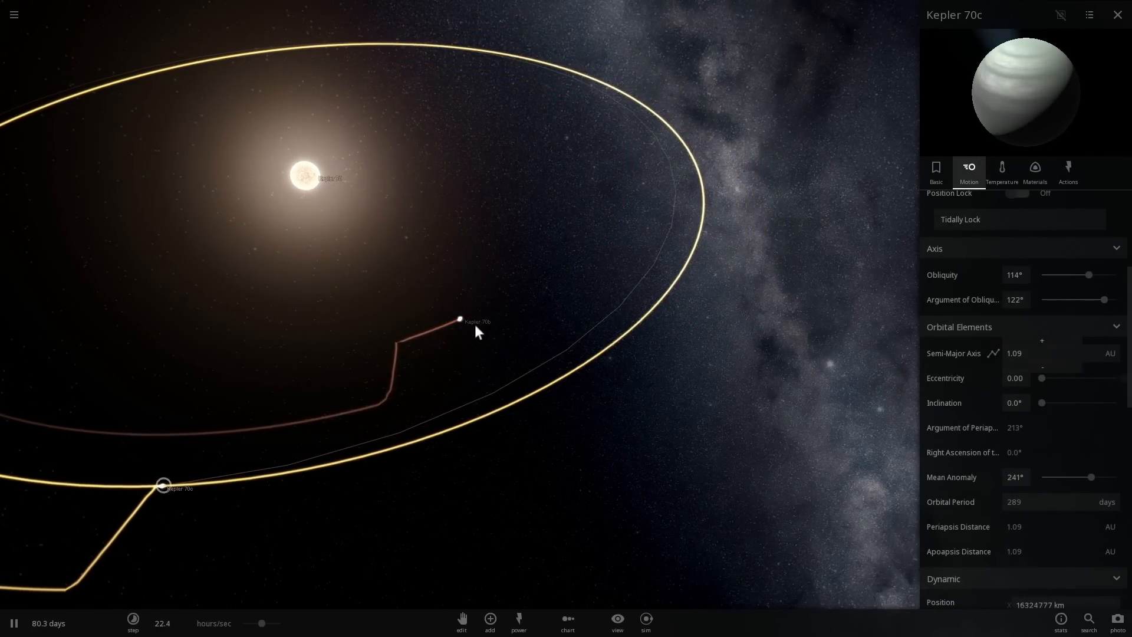
Pull both planets further inward, bringing Kepler 70b much closer to the star.
click(461, 318)
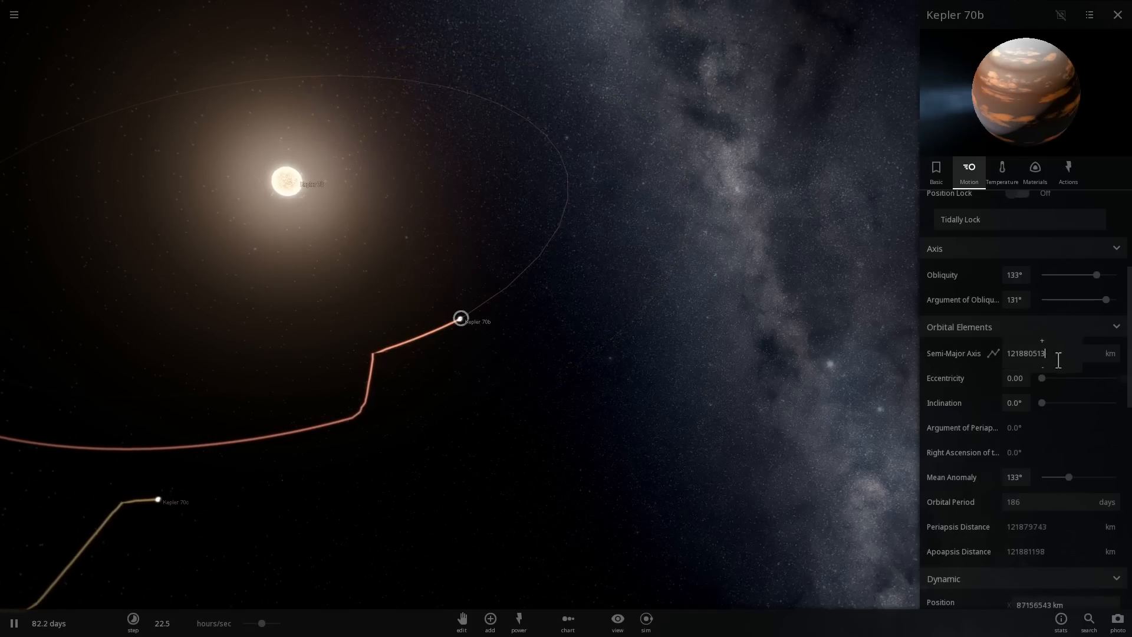
drag(1072, 367, 1040, 366)
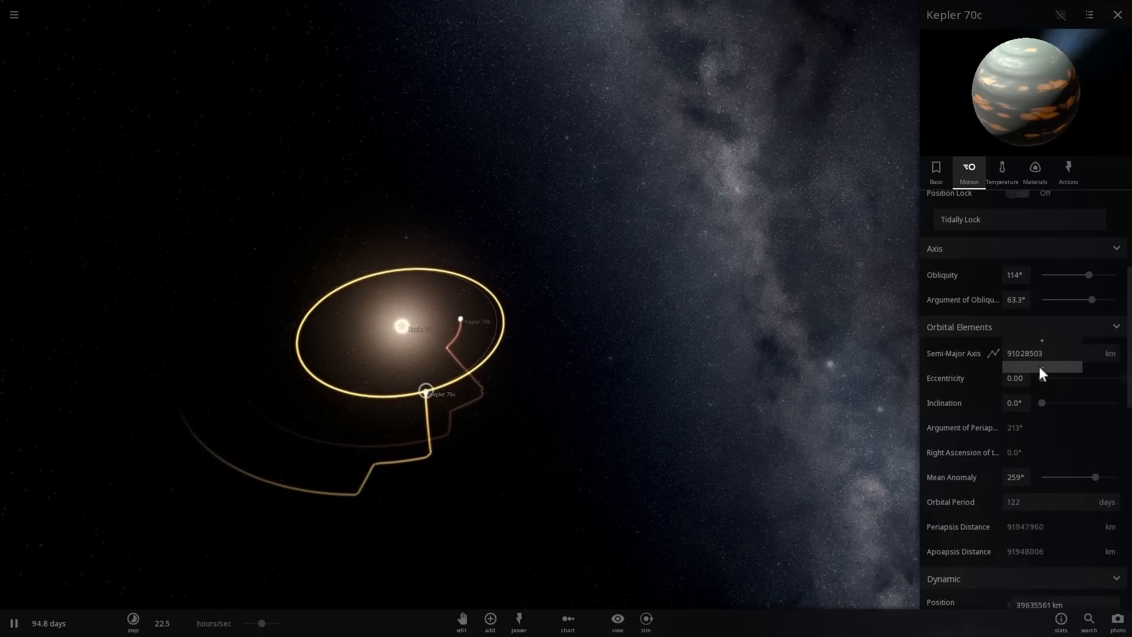
drag(1069, 367, 1042, 367)
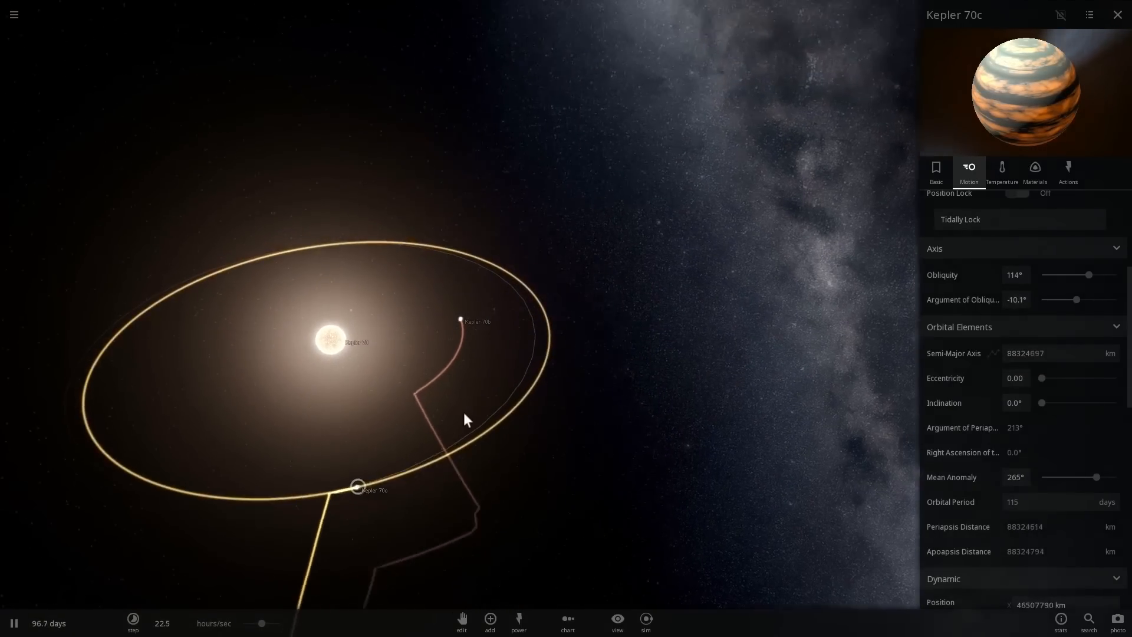
click(461, 320)
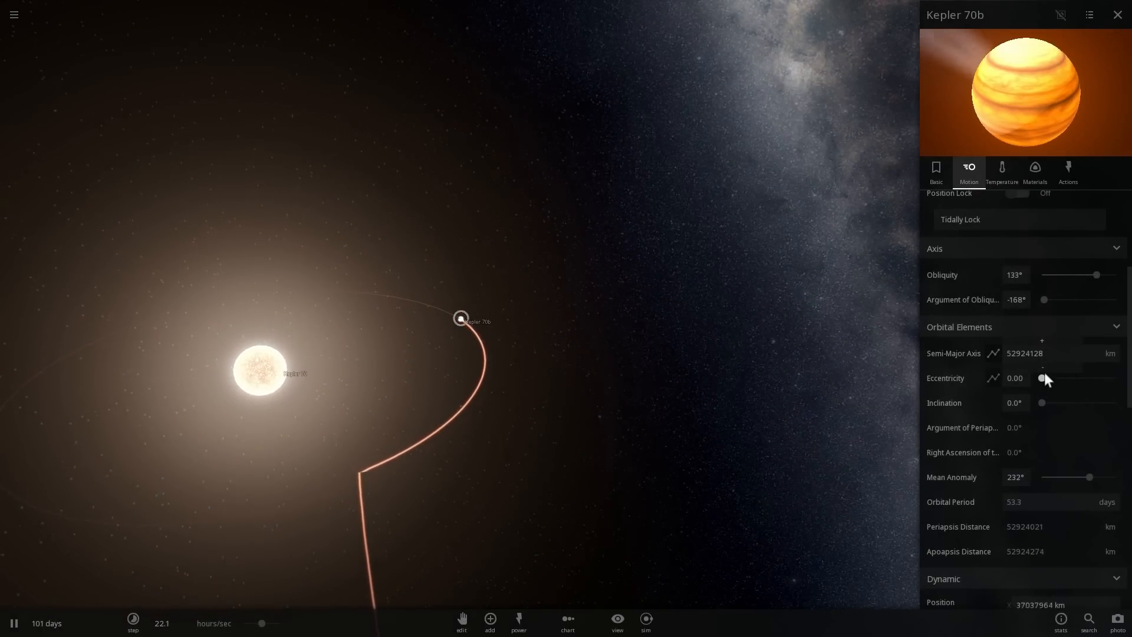
drag(1044, 367, 1041, 367)
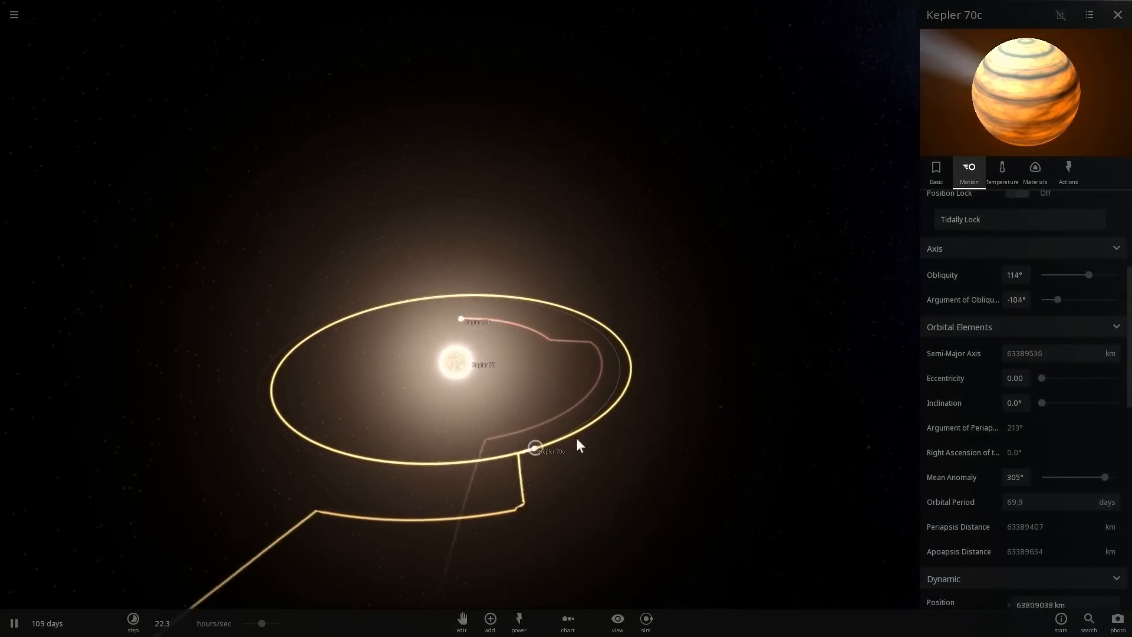
click(460, 320)
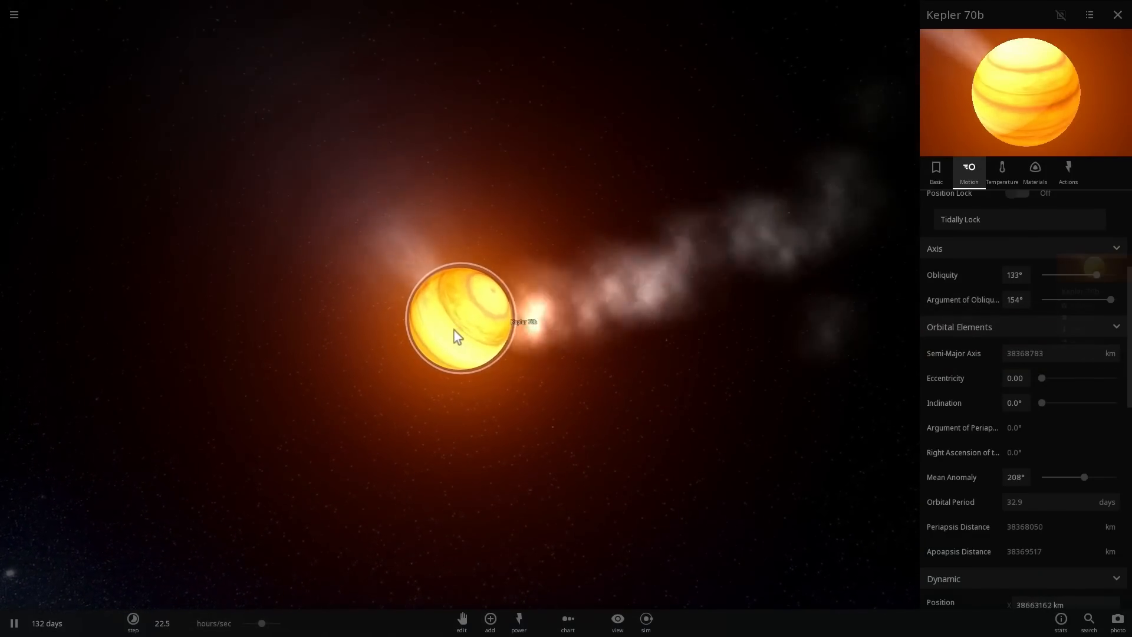
Show Kepler 70b's composition: iron, silicate, water, hydrogen, 9.58 Earth masses, 1099 °C.
click(1035, 171)
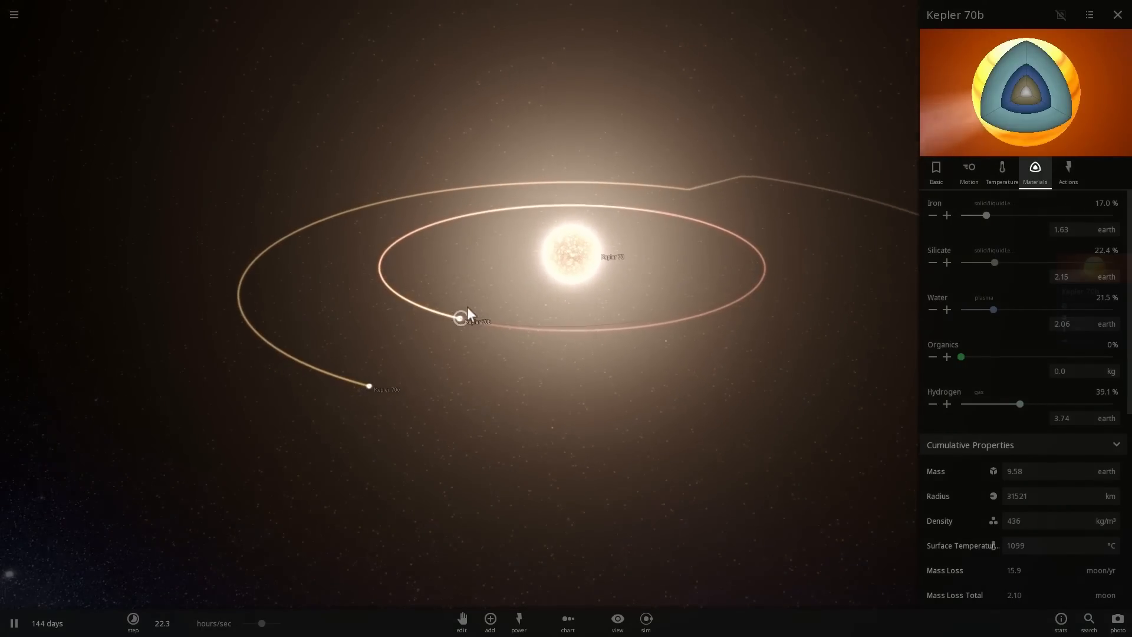
Set Kepler 70b's Semi-Major Axis to about 27,539,000 km and check its mass loss.
click(969, 171)
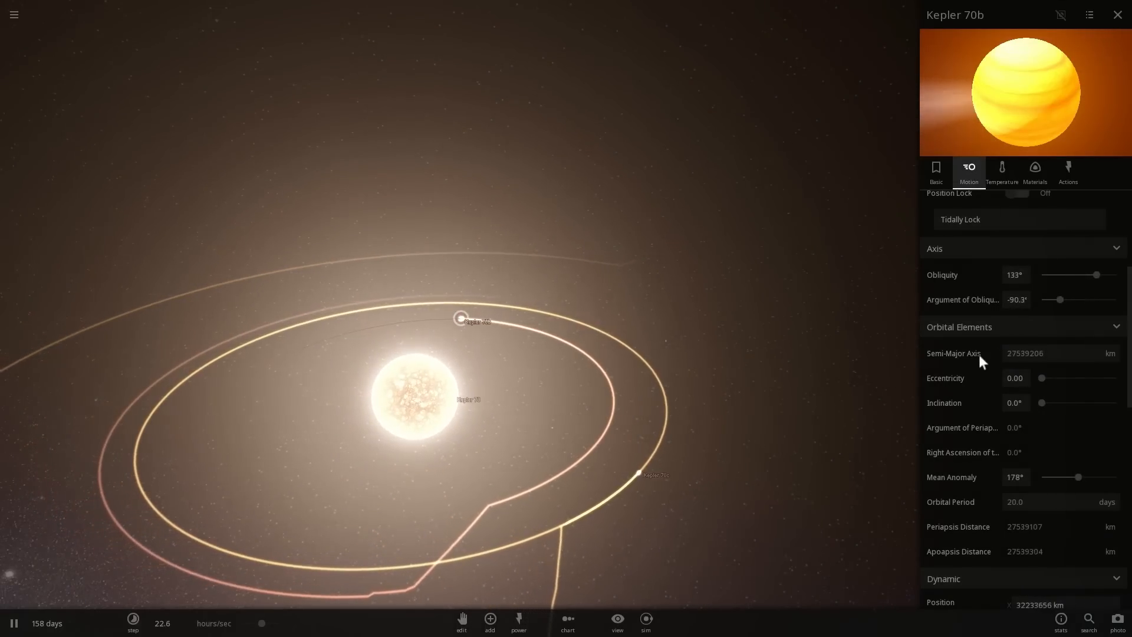
click(1032, 354)
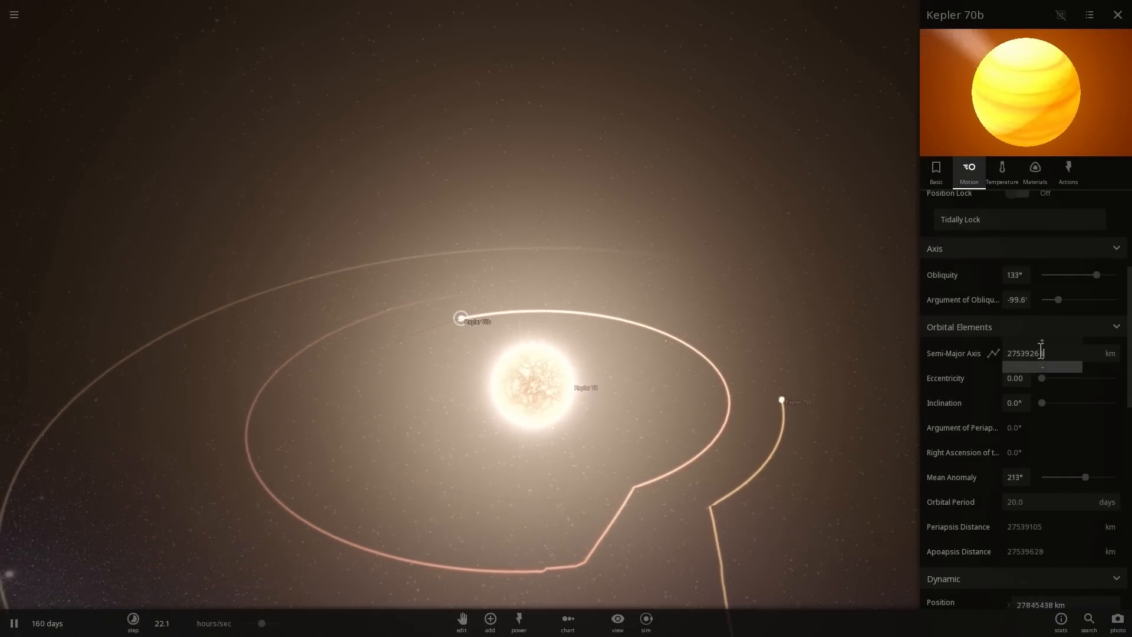
click(1034, 172)
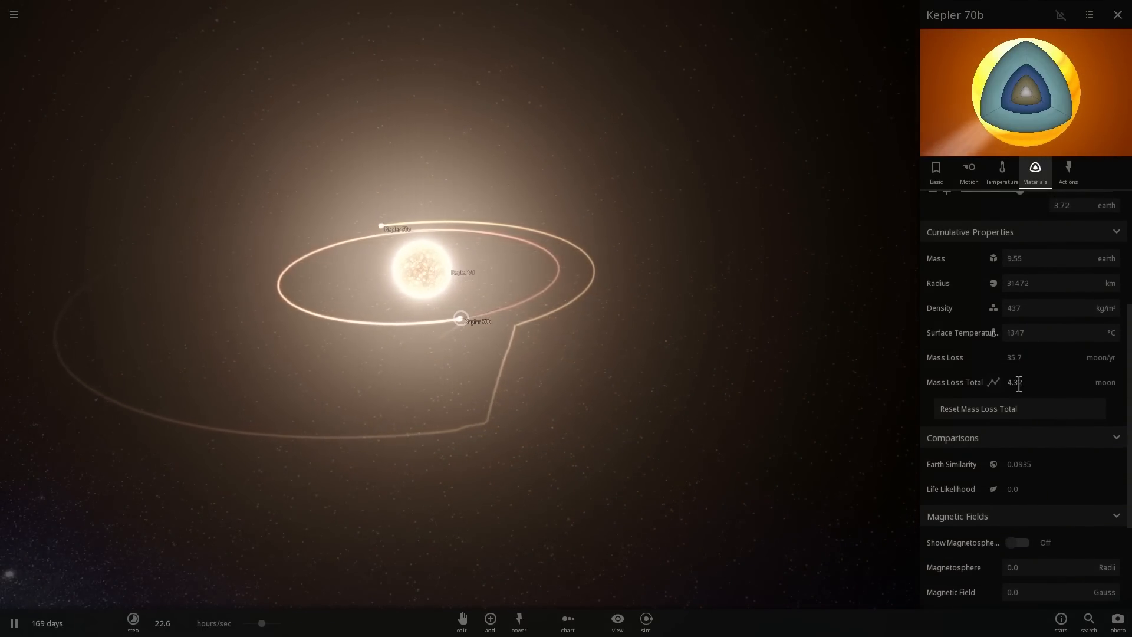
mouse_move(981, 390)
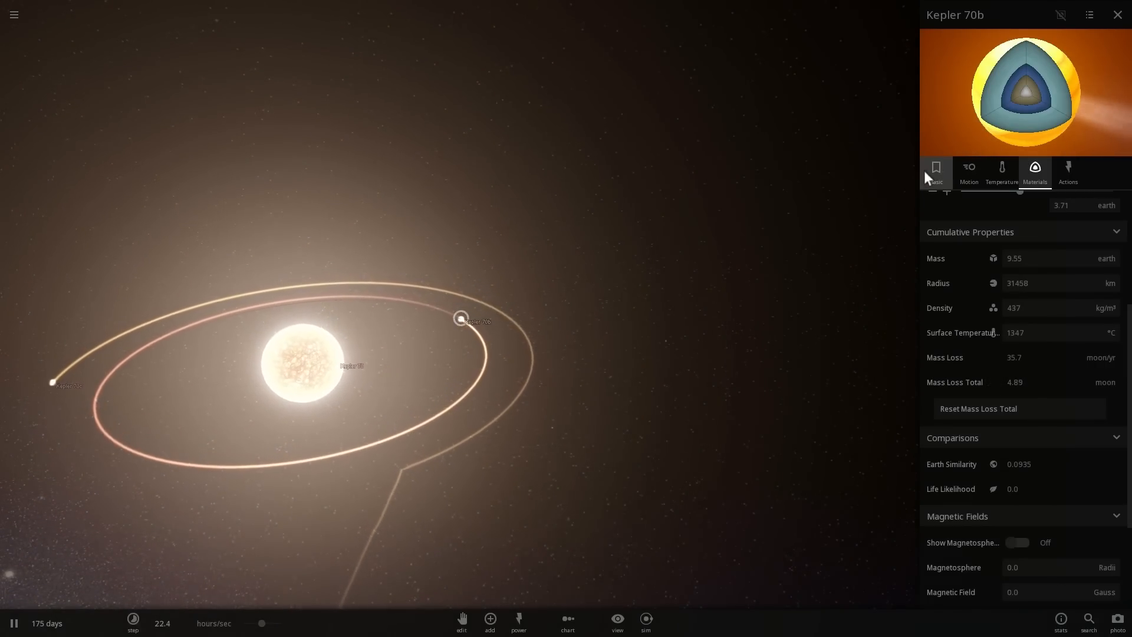
Show the Basic properties tab and select planet Kepler 70c, orbiting at about 11.5 million km.
click(936, 171)
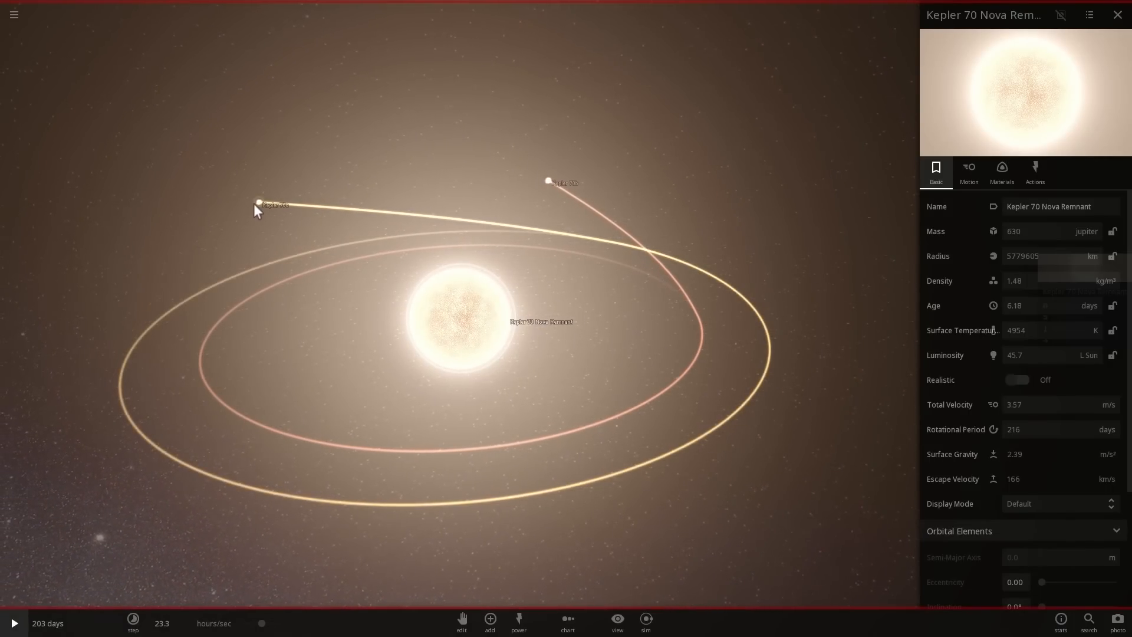
click(349, 254)
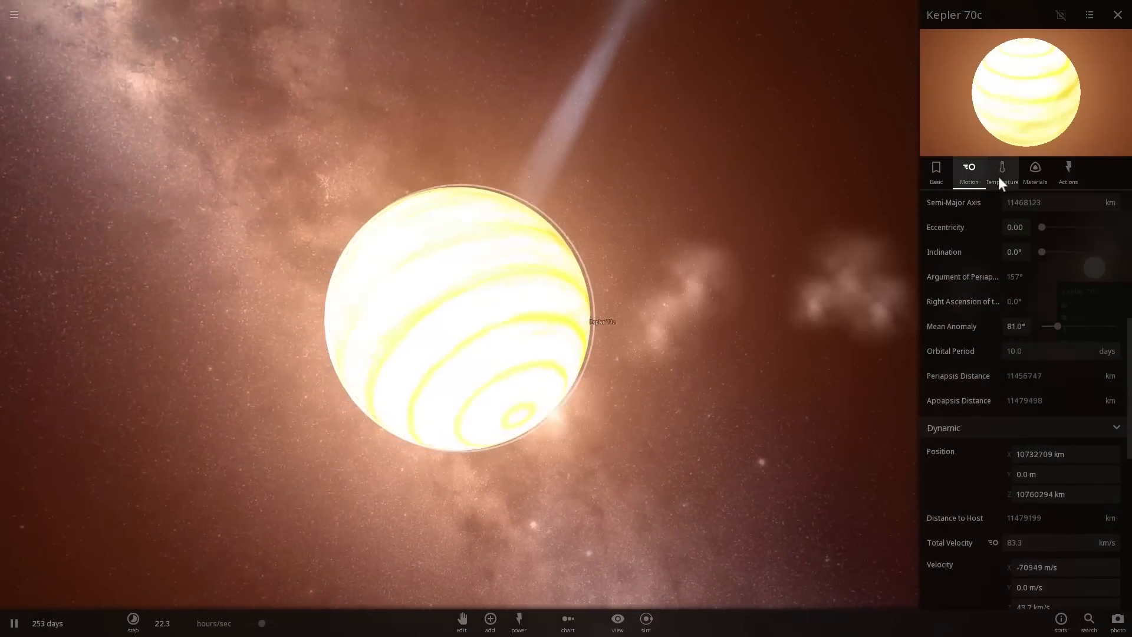
Review Kepler 70c's temperature (about 2180 °C) and materials, adjusting its hydrogen amount.
click(1035, 171)
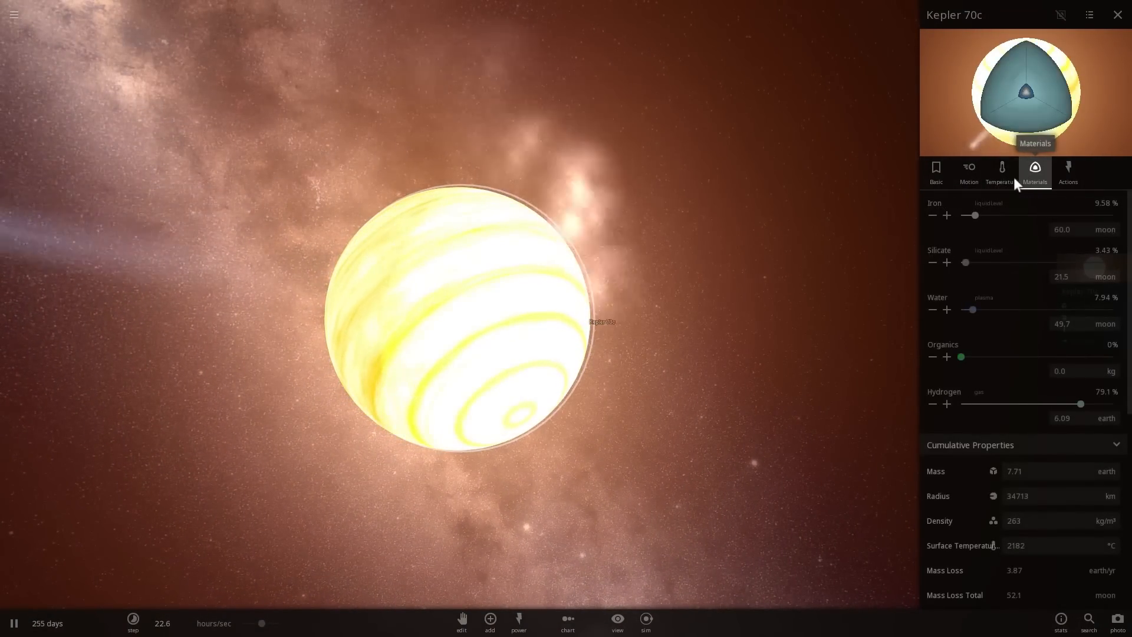
click(1001, 171)
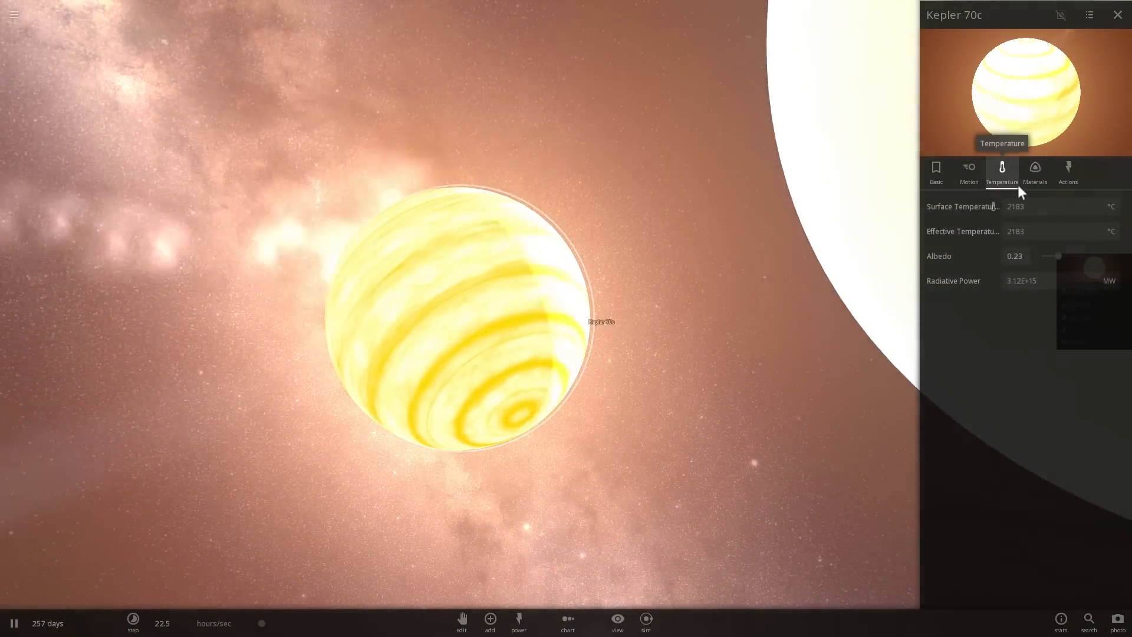
click(1035, 171)
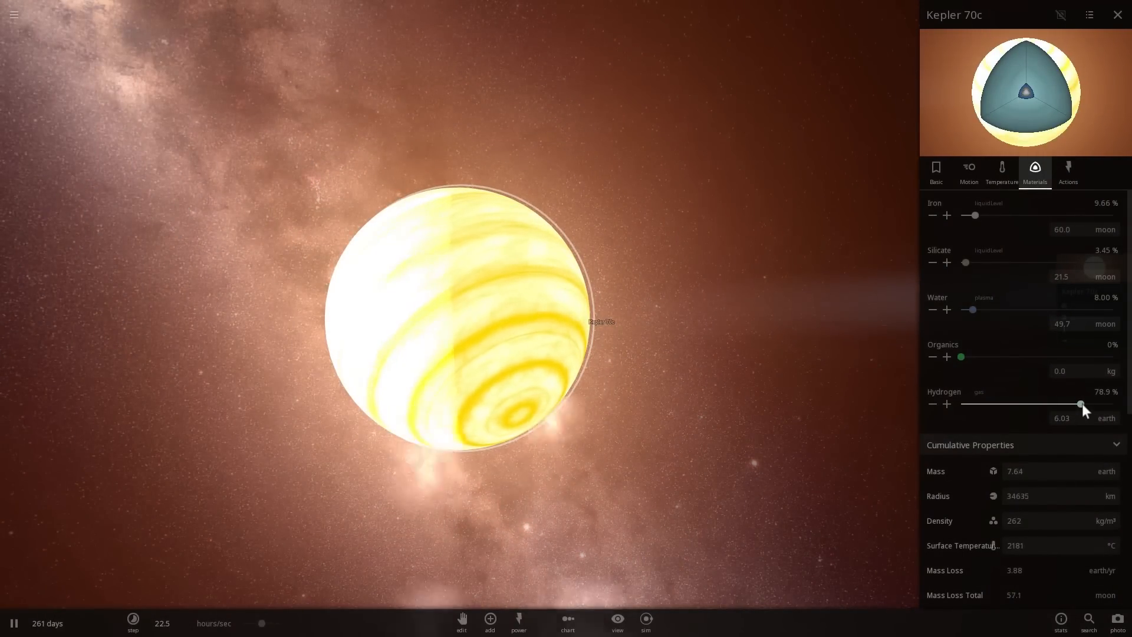
click(132, 620)
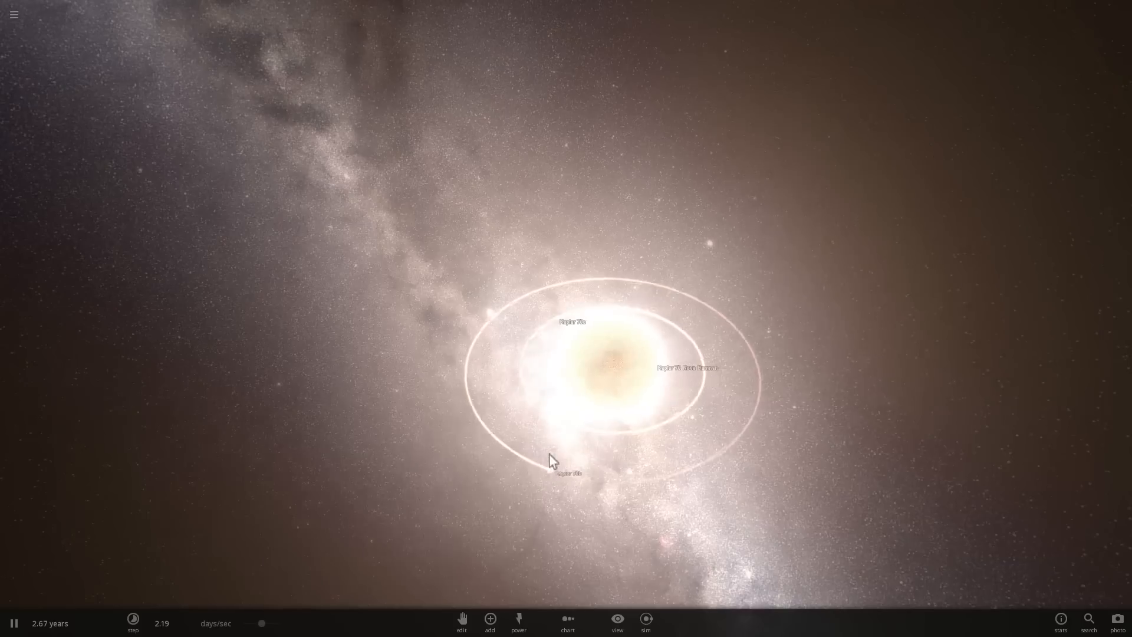
Zoom in on KOI-55 and slow time to about 42.9 minutes per second.
scroll(down, 3)
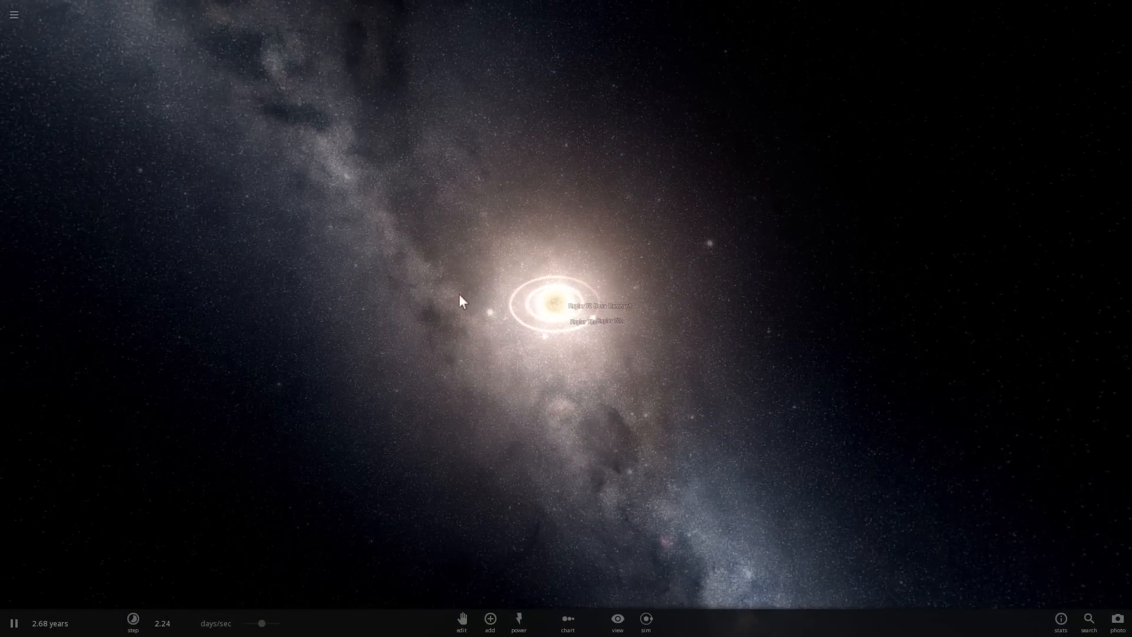
click(549, 303)
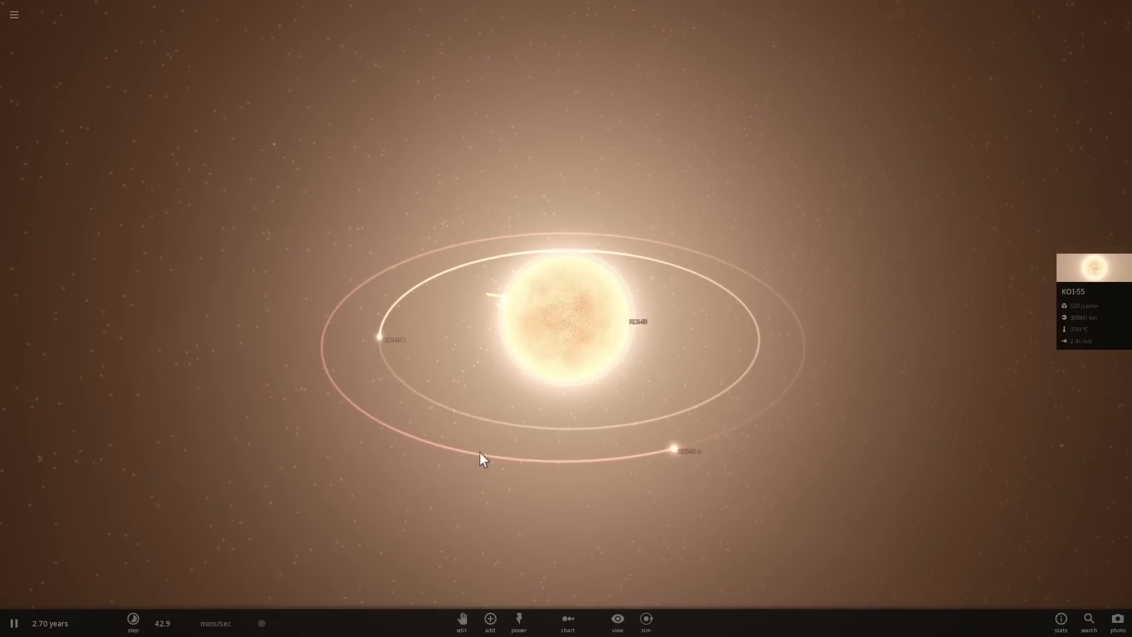
View the KOI-55 b and KOI-55 c info cards, then pause at 2.70 years.
click(628, 419)
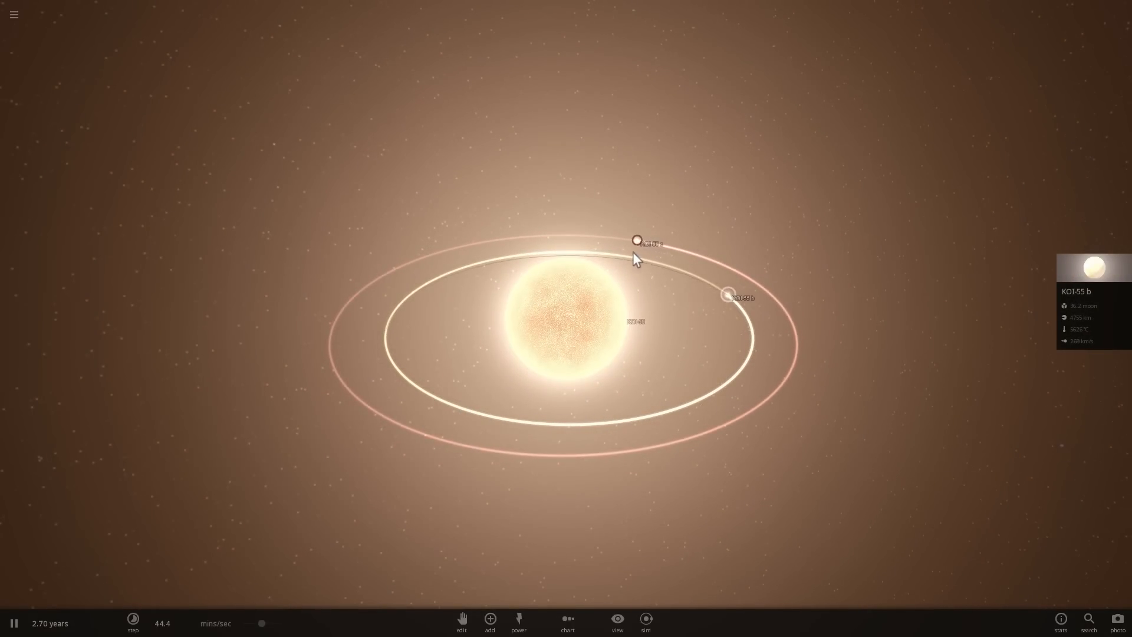
click(437, 253)
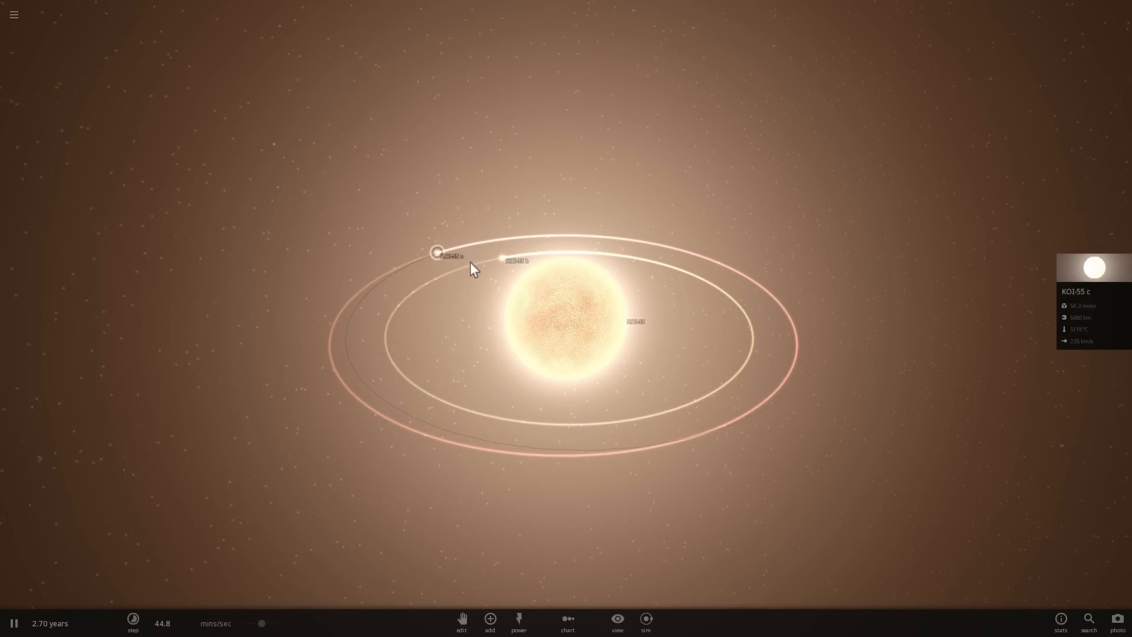
click(567, 322)
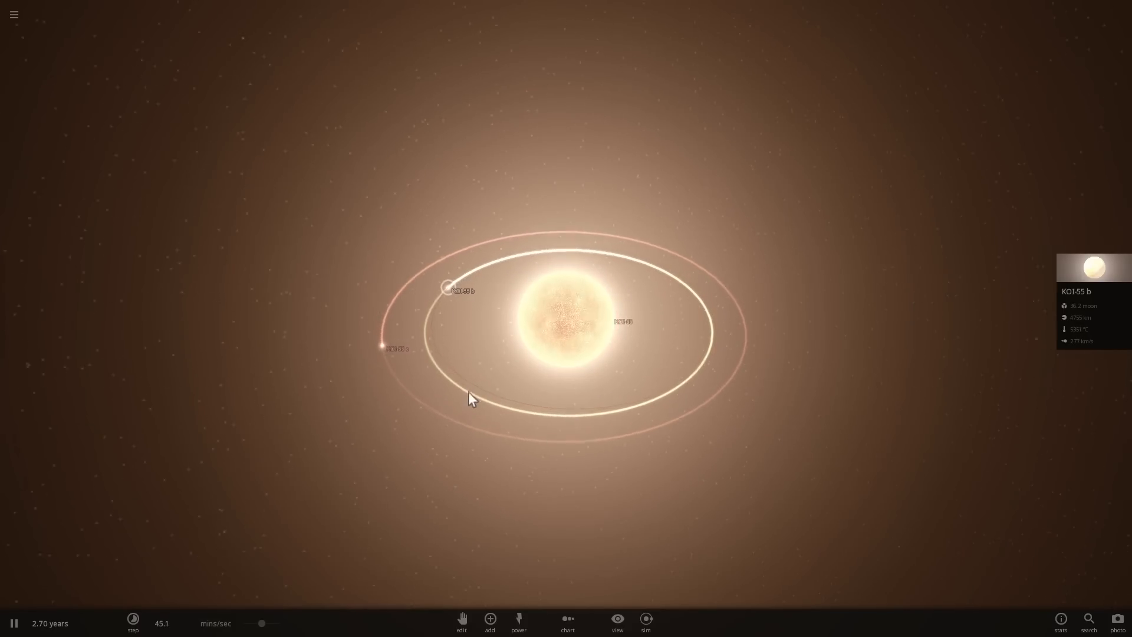
click(13, 623)
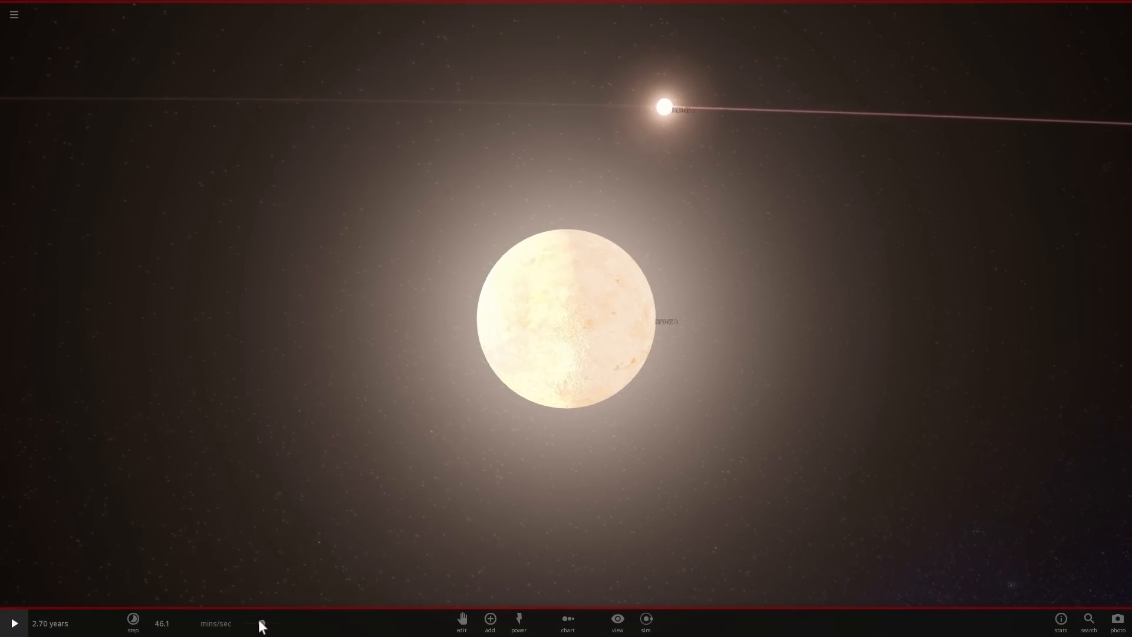
Resume the simulation, running at 2.00 seconds per second.
click(13, 623)
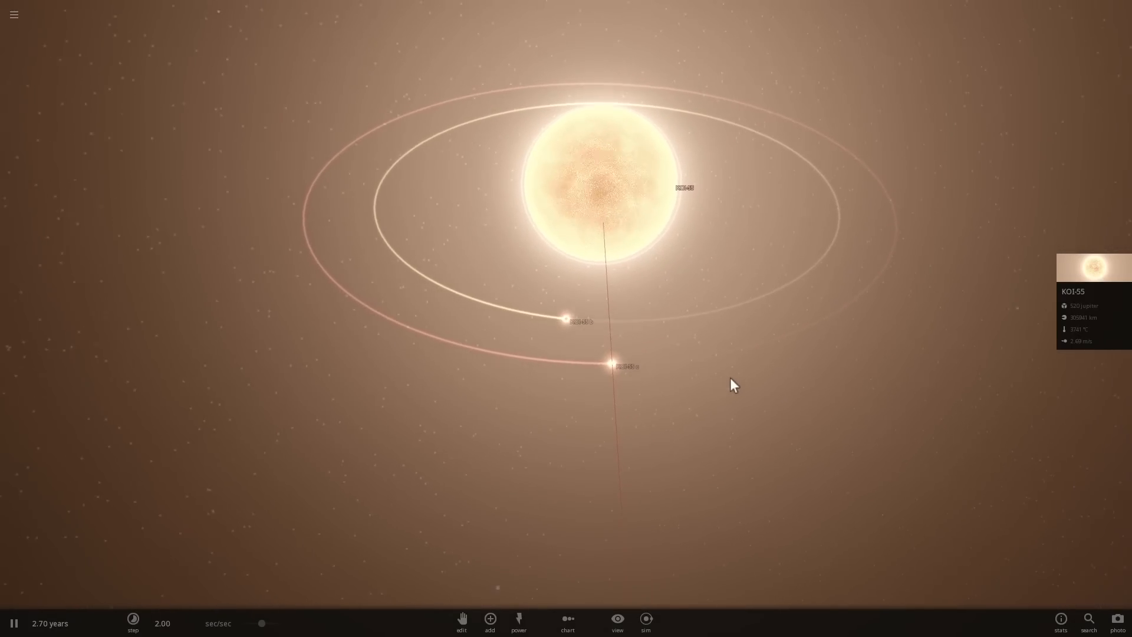
Select KOI-55 c, focus on KOI-55 b, and zoom out to both orbits.
click(566, 320)
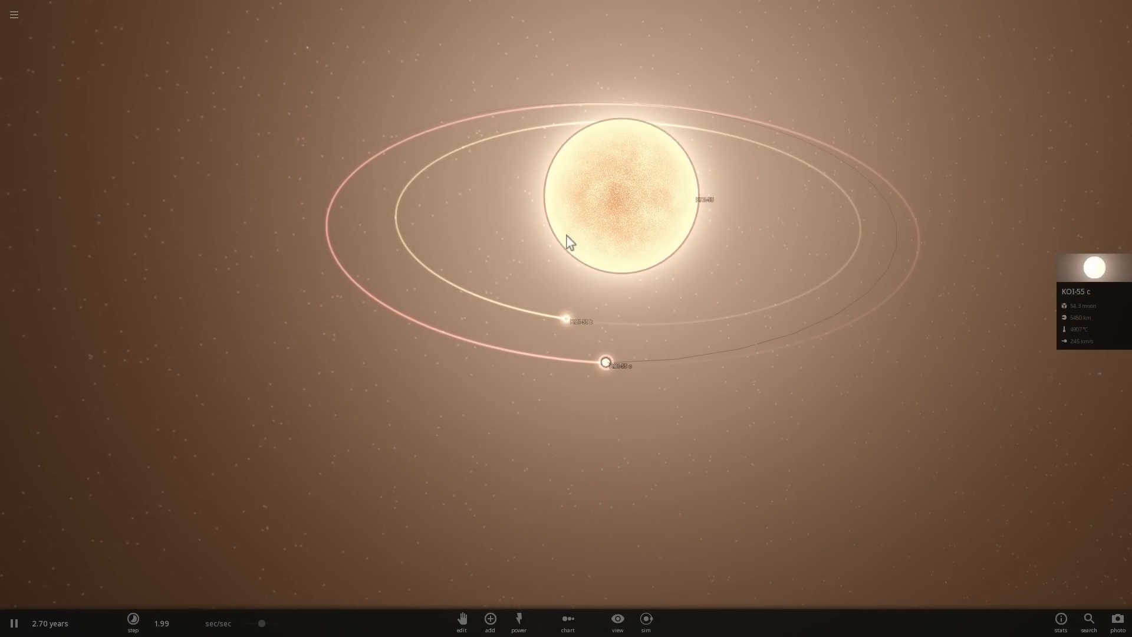
click(618, 195)
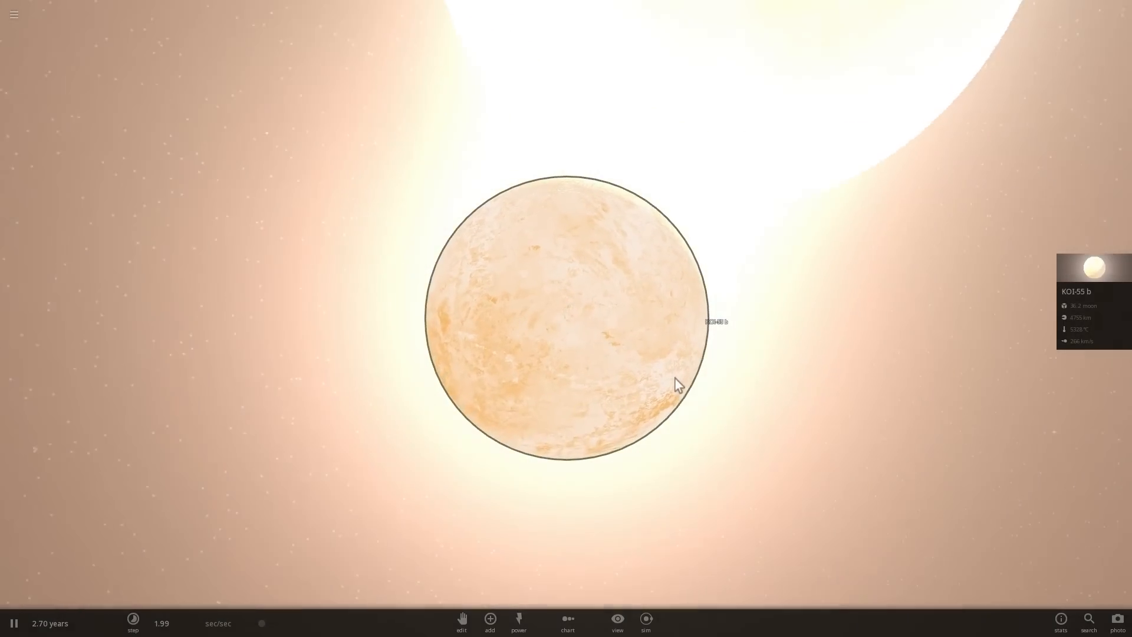
scroll(down, 3)
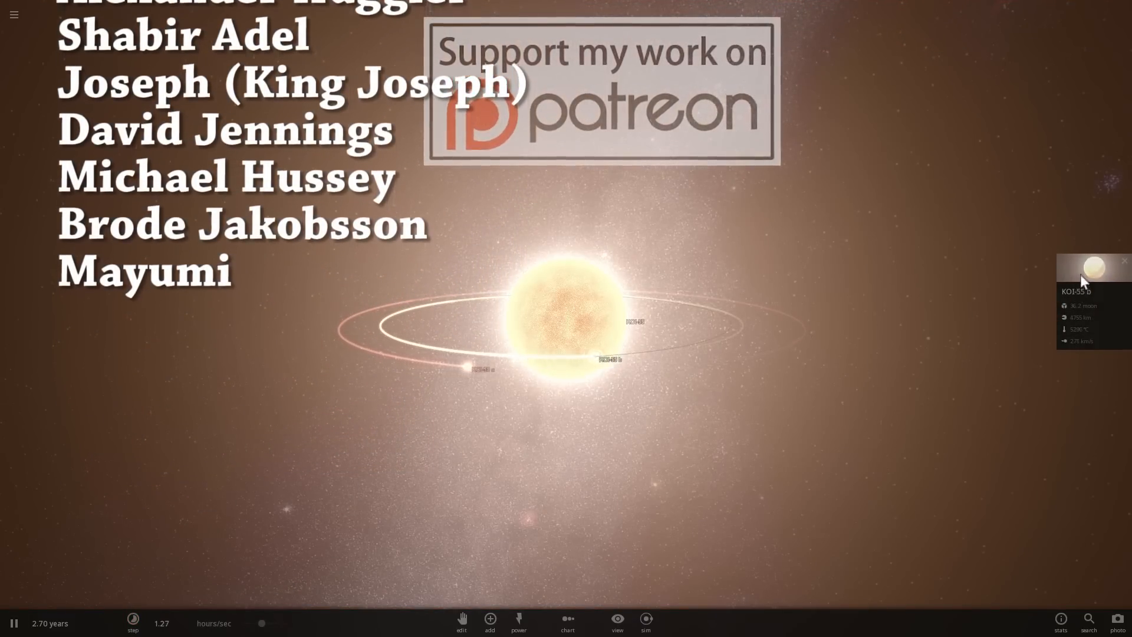
Raise KOI-55 b's orbital eccentricity from 0.50 to 0.67, then close its properties panel.
click(1092, 267)
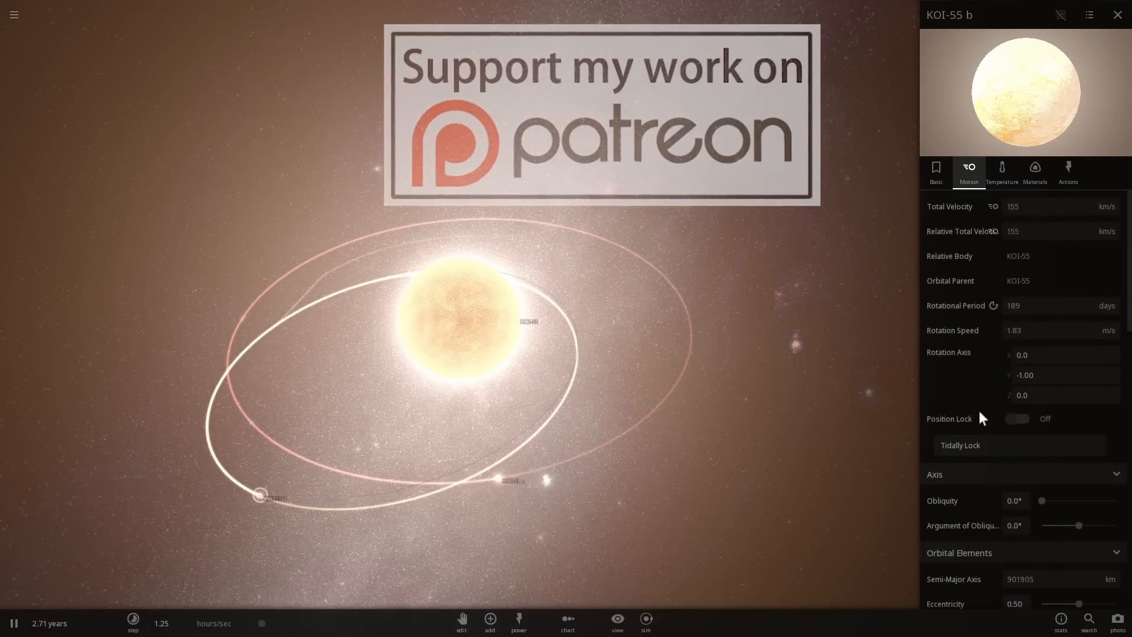
scroll(down, 3)
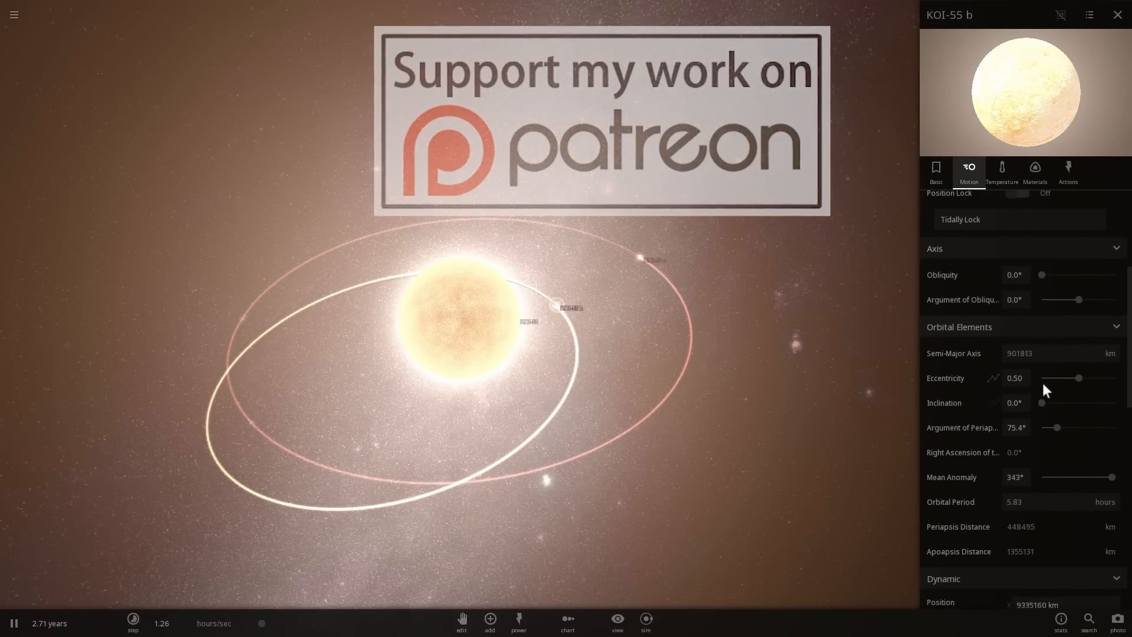
drag(1080, 378, 1092, 378)
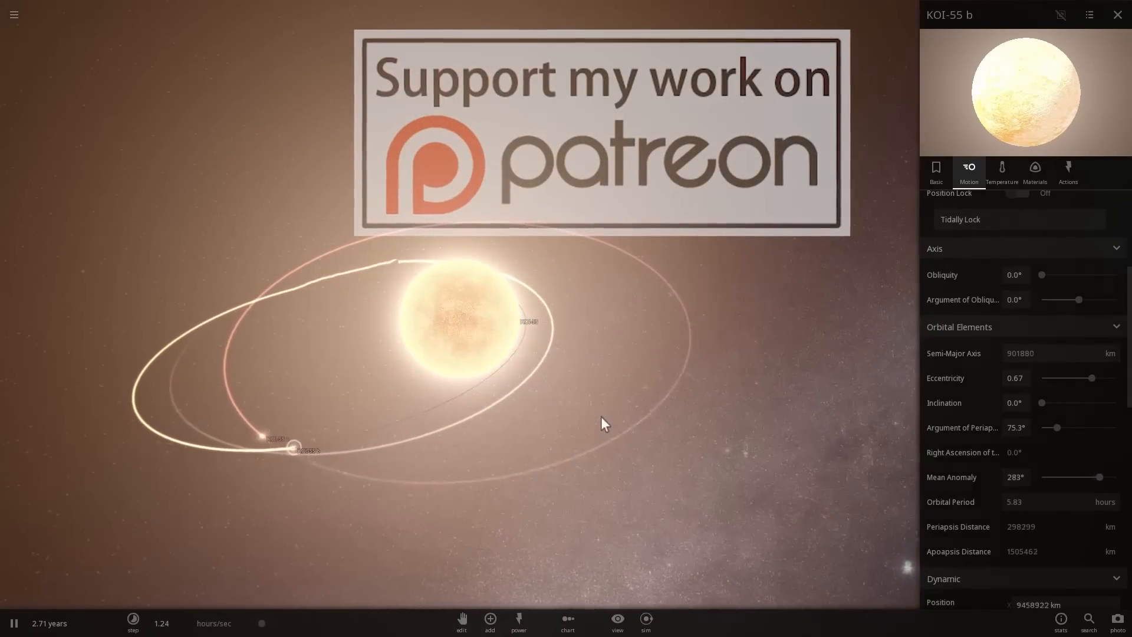
click(1118, 14)
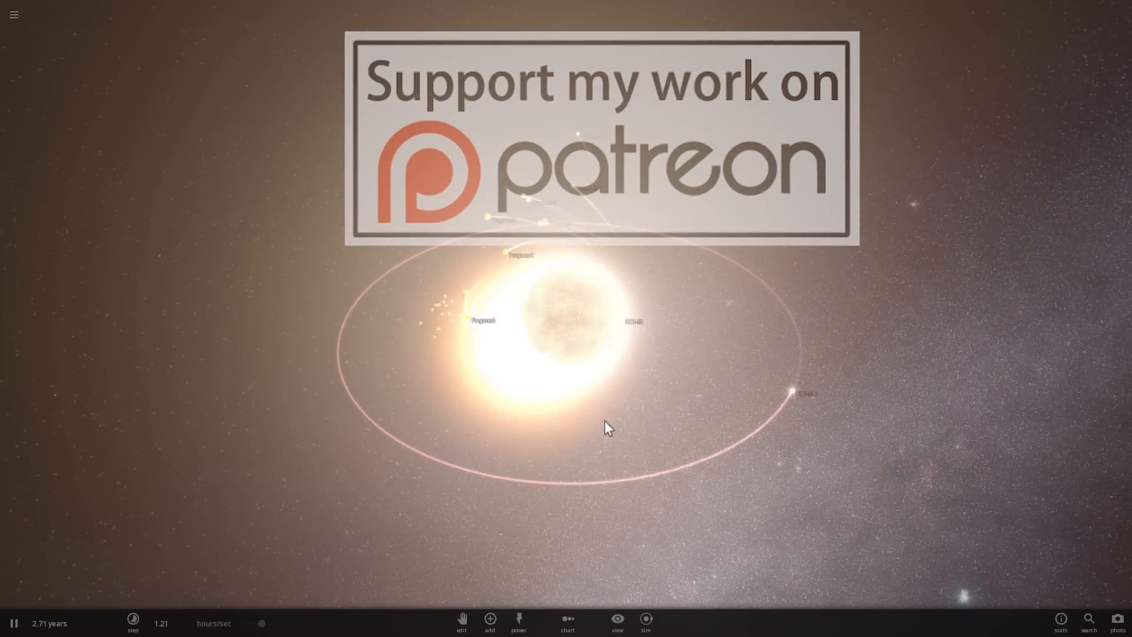